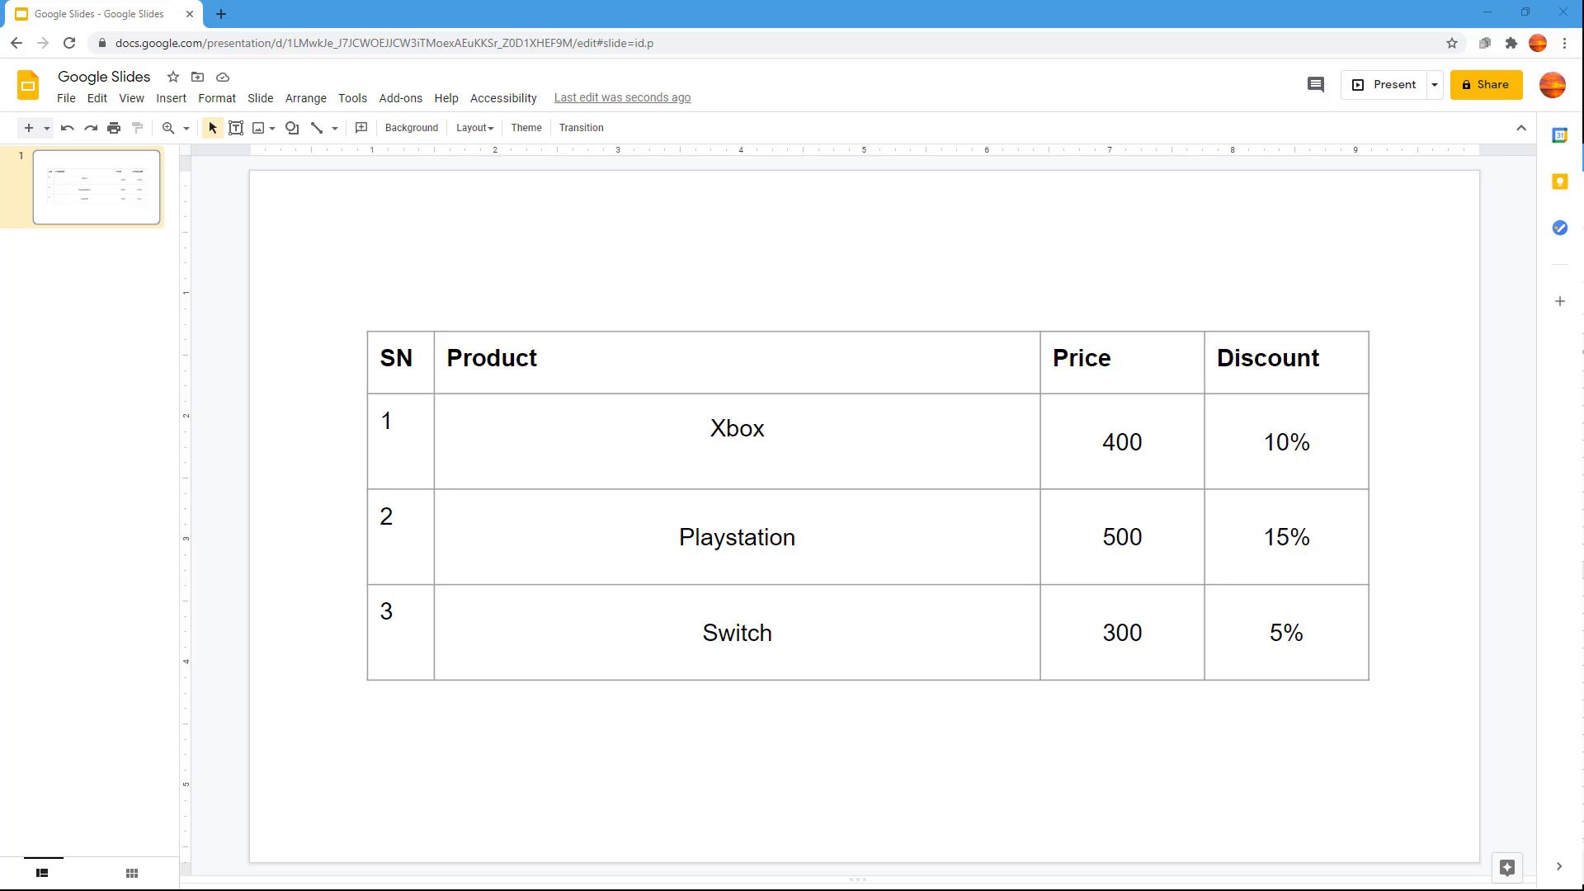
mouse_move(830, 292)
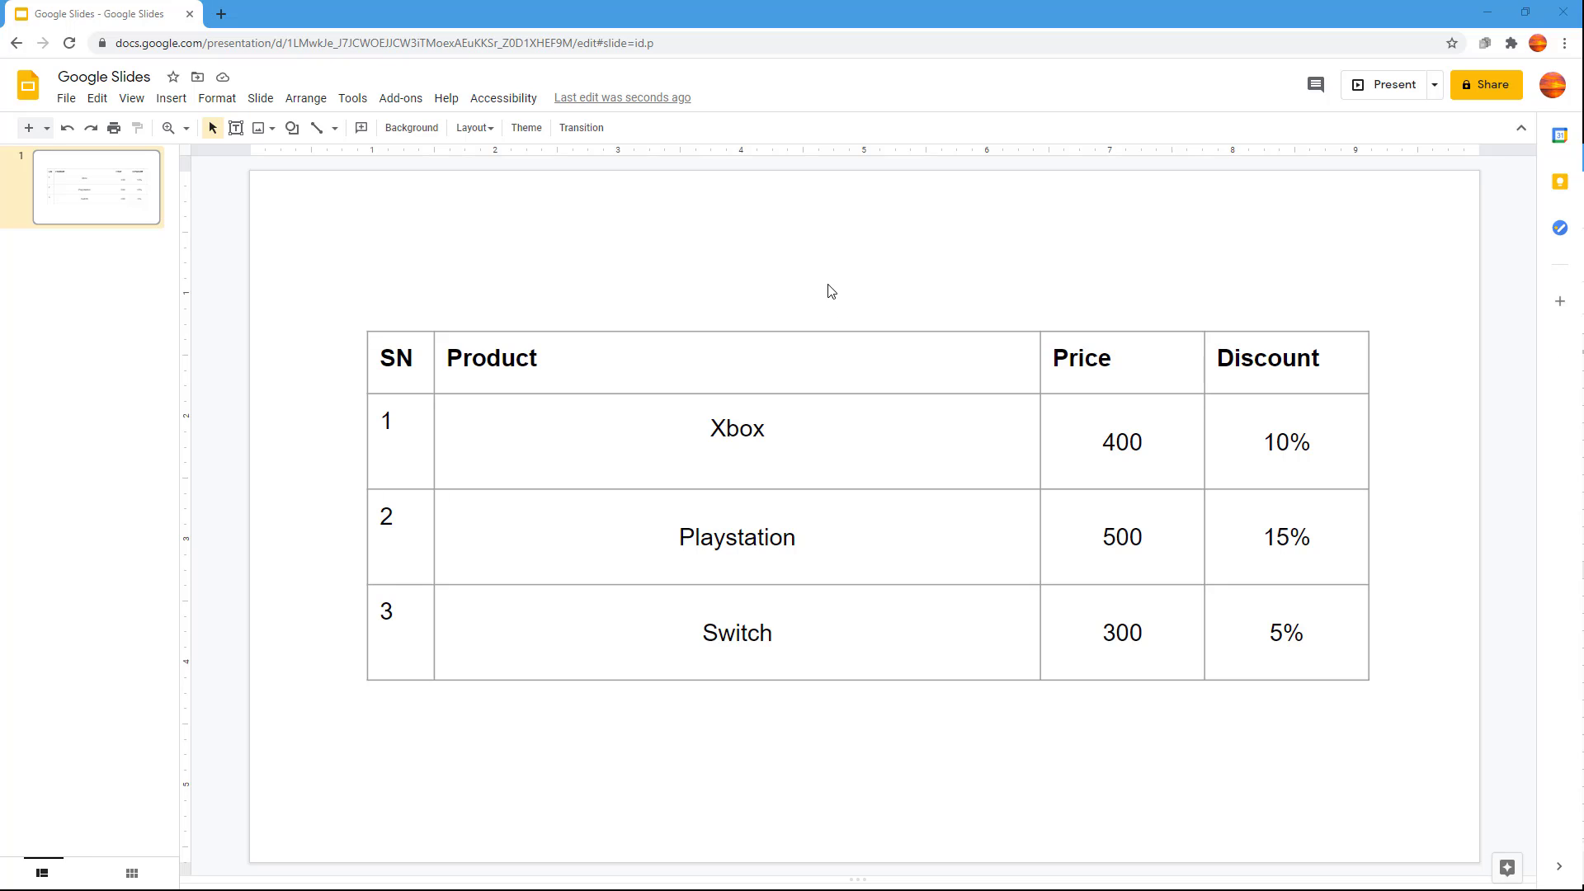
mouse_move(1284, 380)
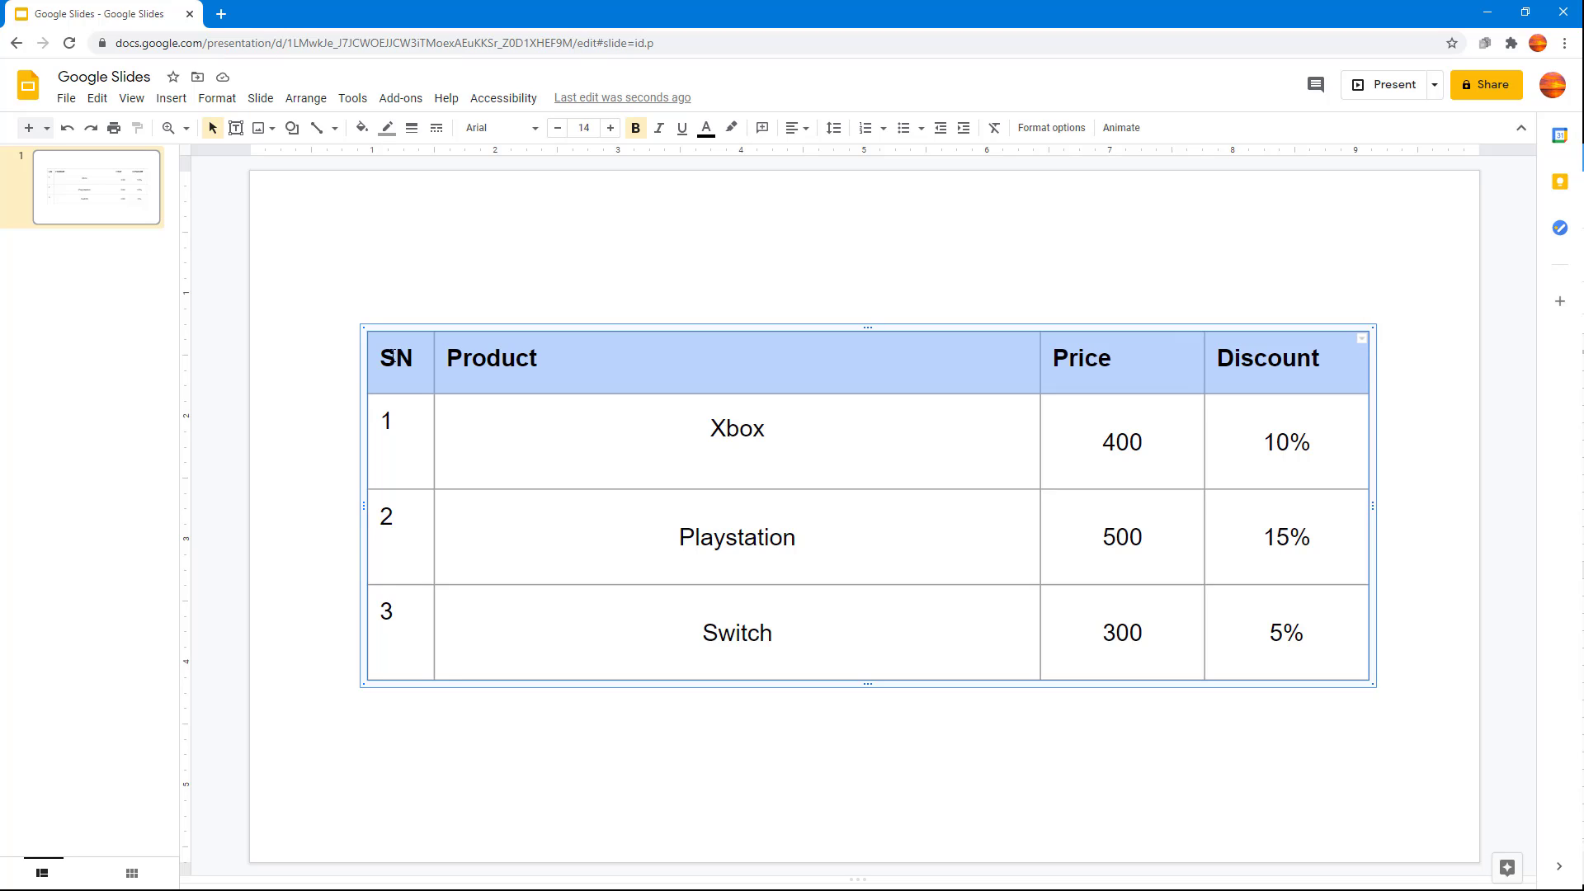
mouse_move(647, 379)
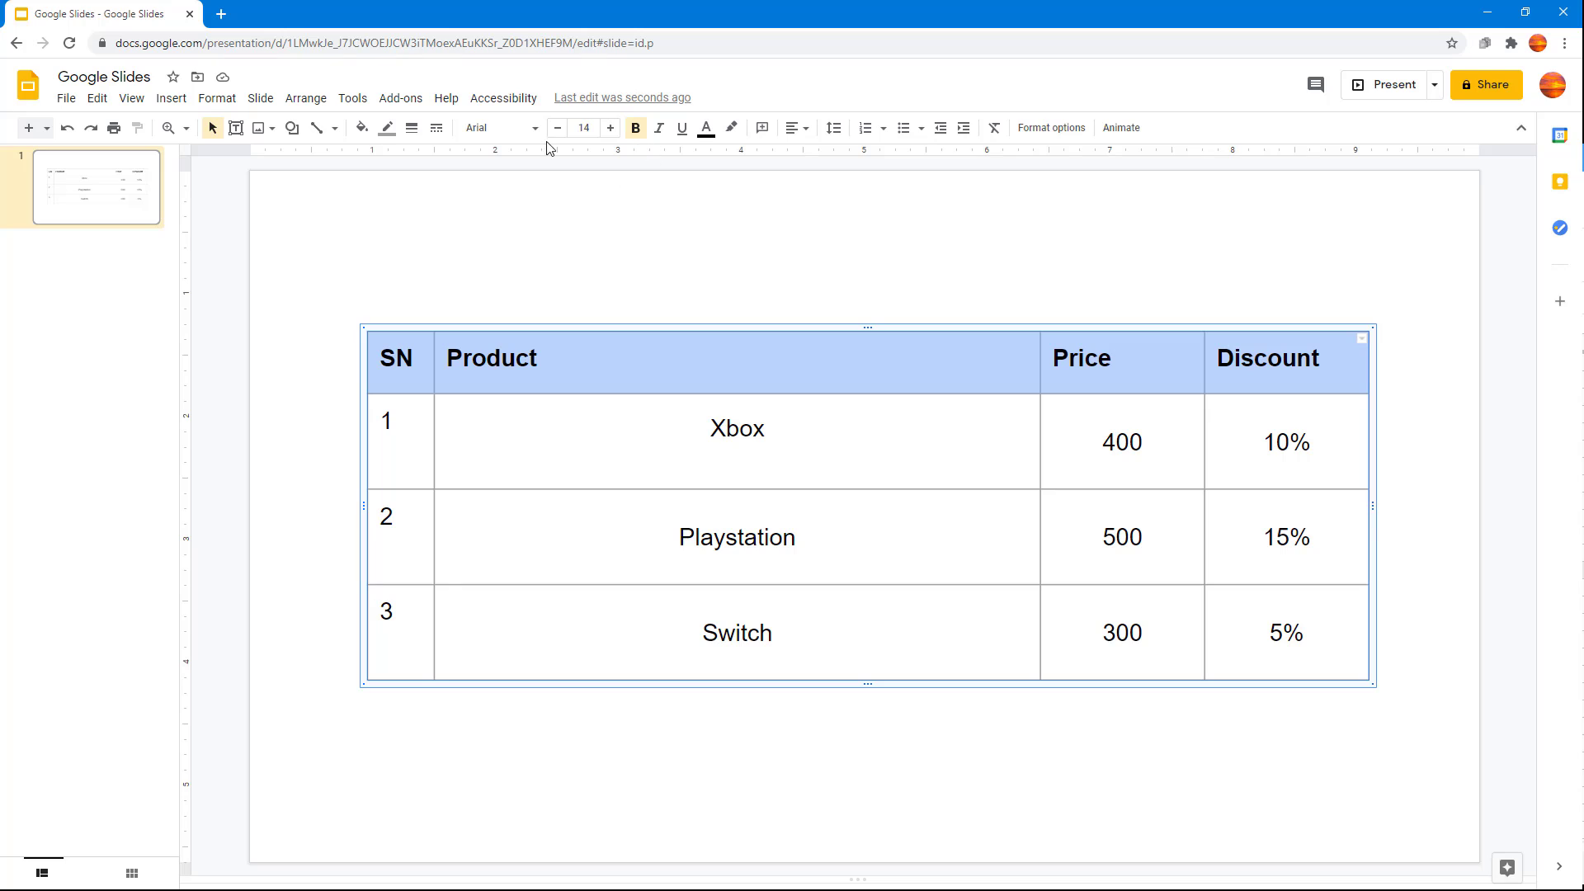
mouse_move(362, 127)
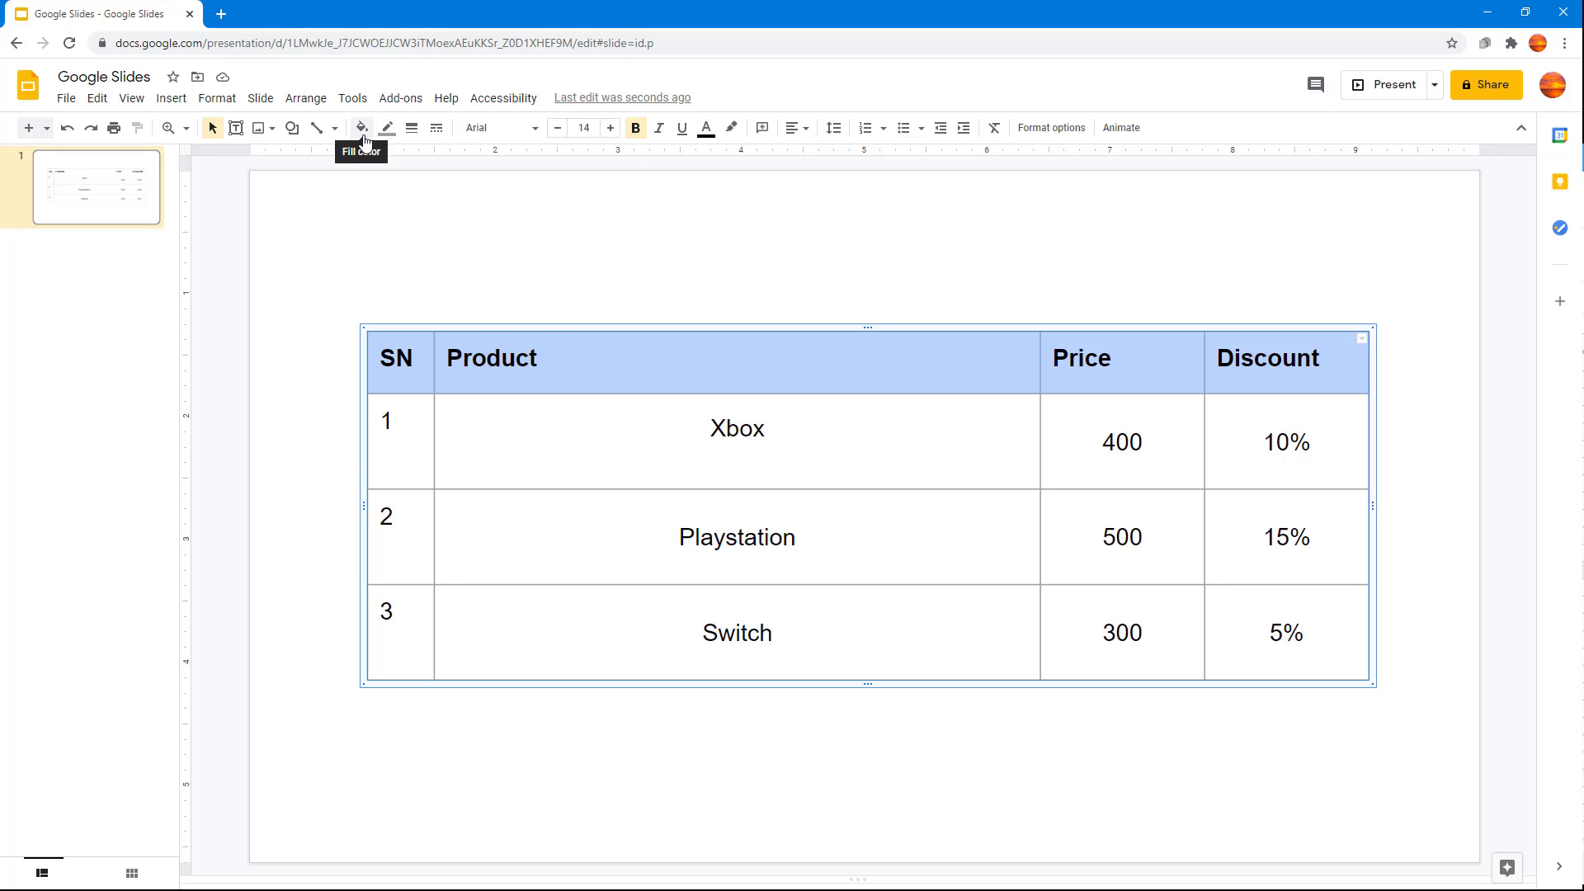
Step: Apply a blue fill colour to the table's header row
click(361, 129)
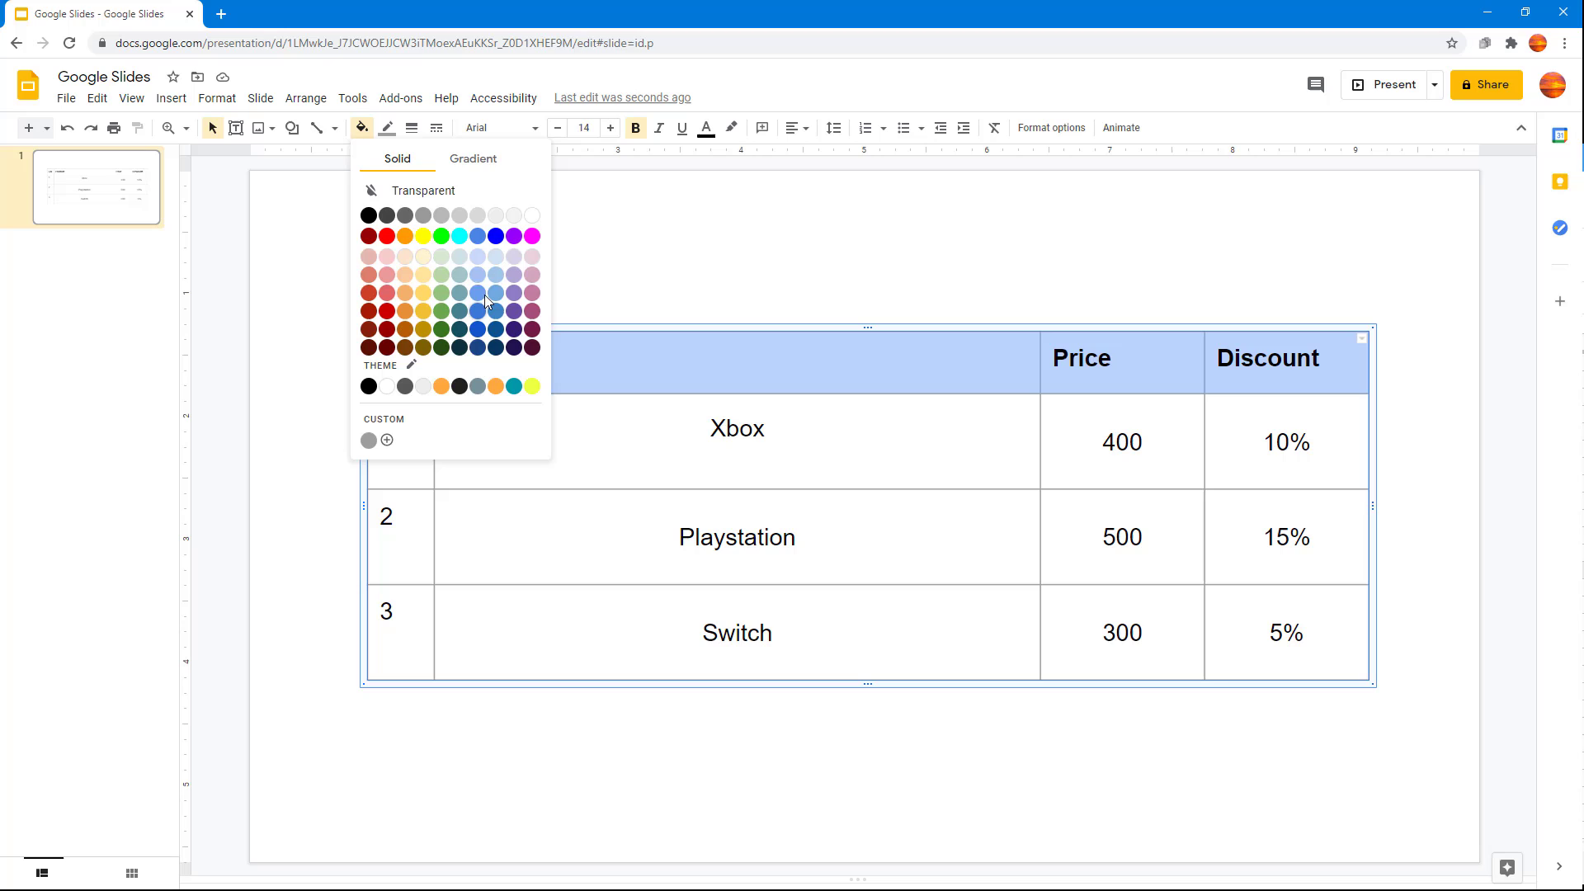
click(485, 293)
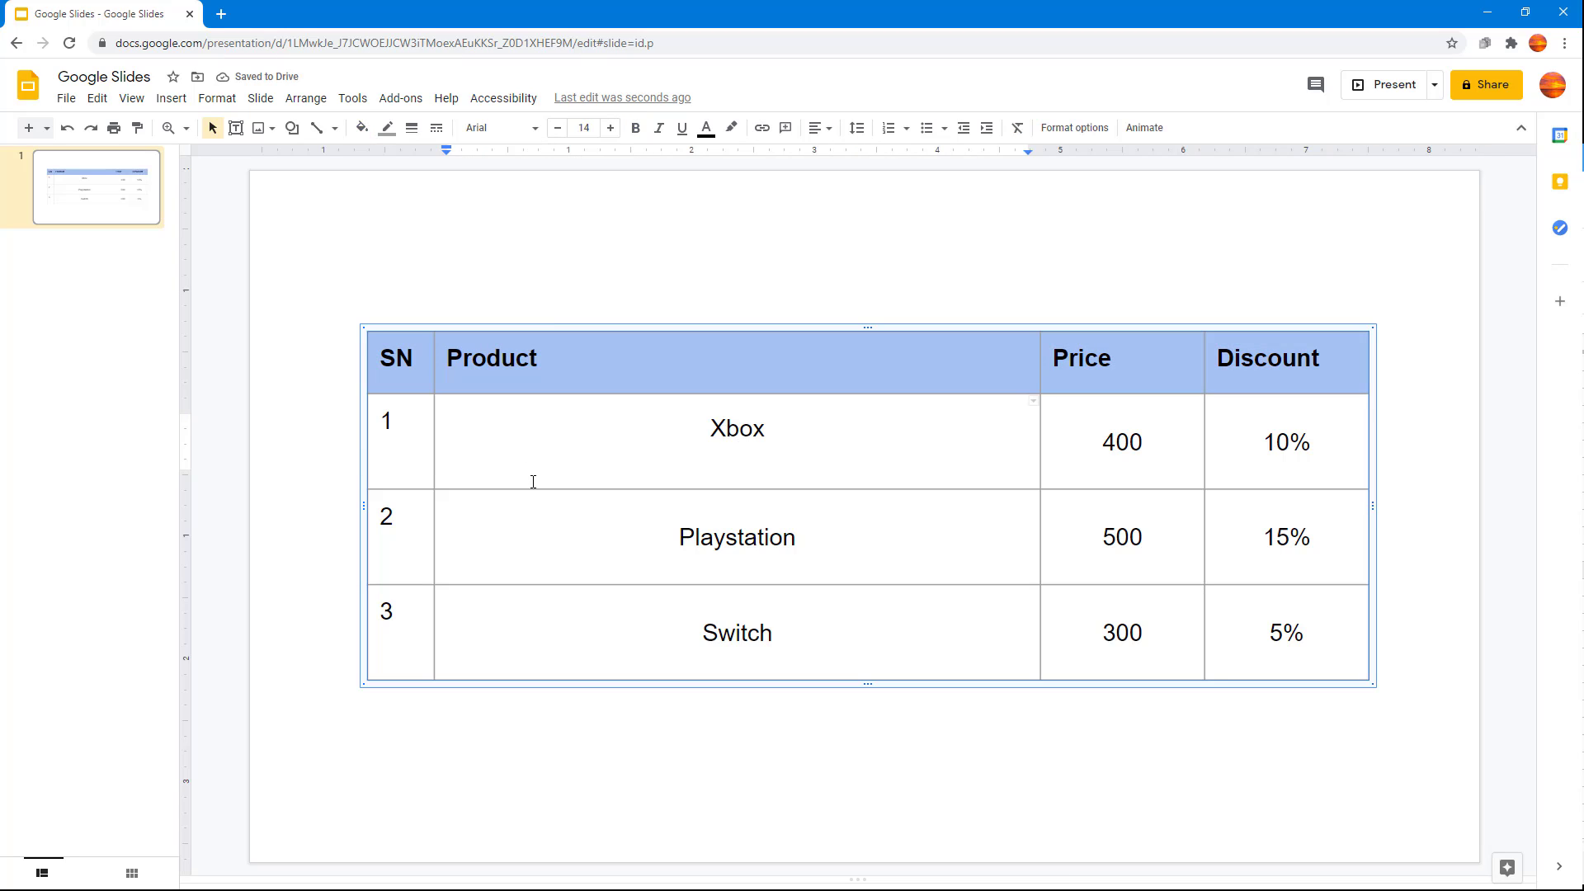
mouse_move(411, 411)
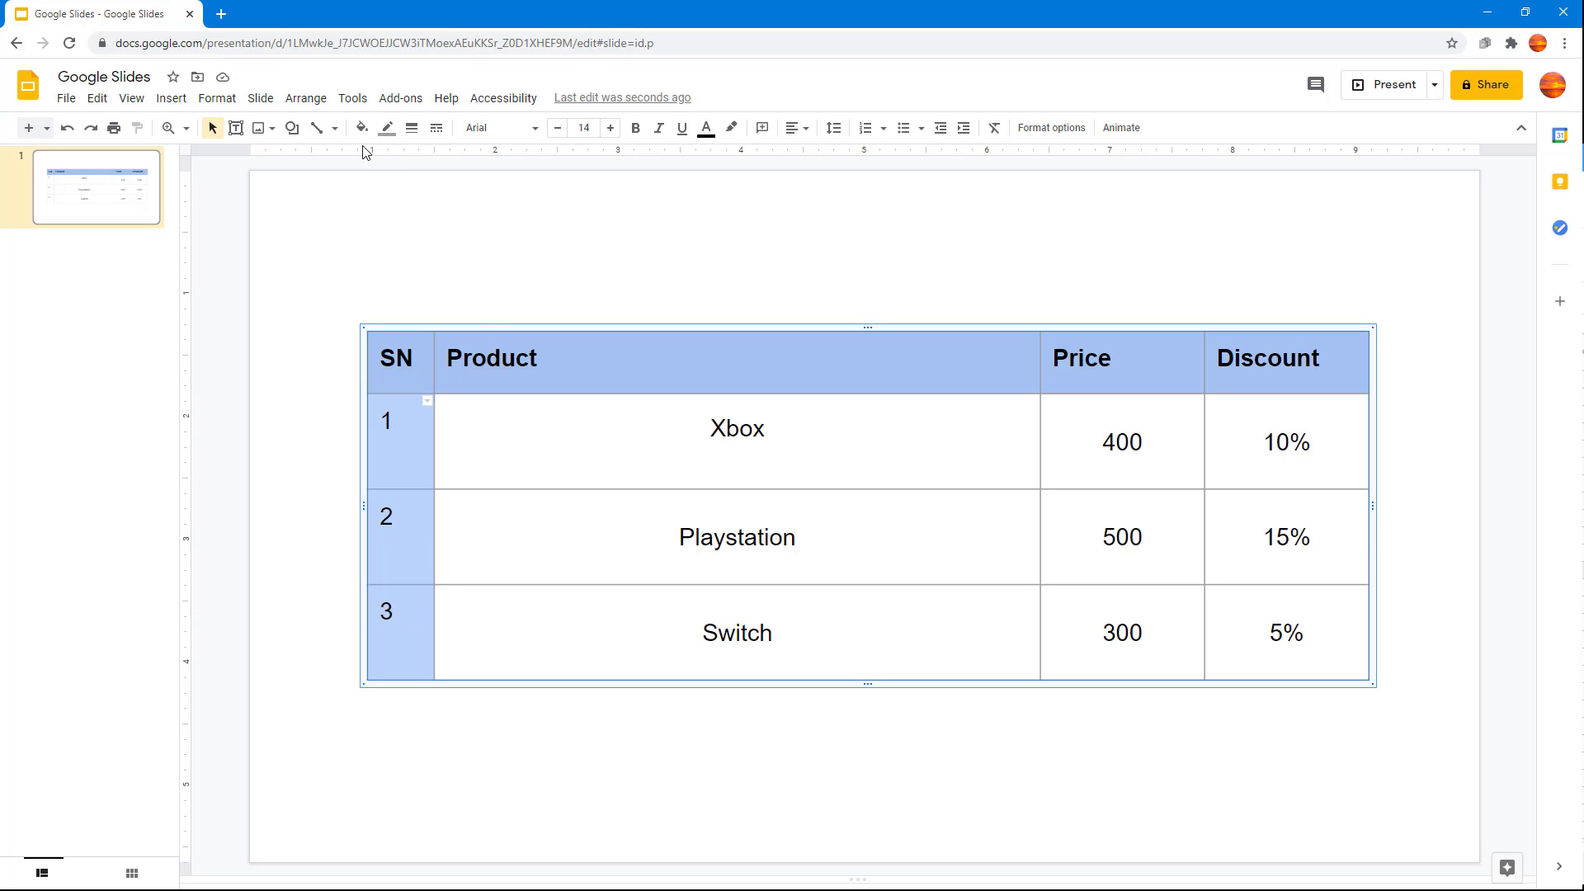
Step: Fill the SN column light pink and the remaining data cells pale yellow
click(362, 129)
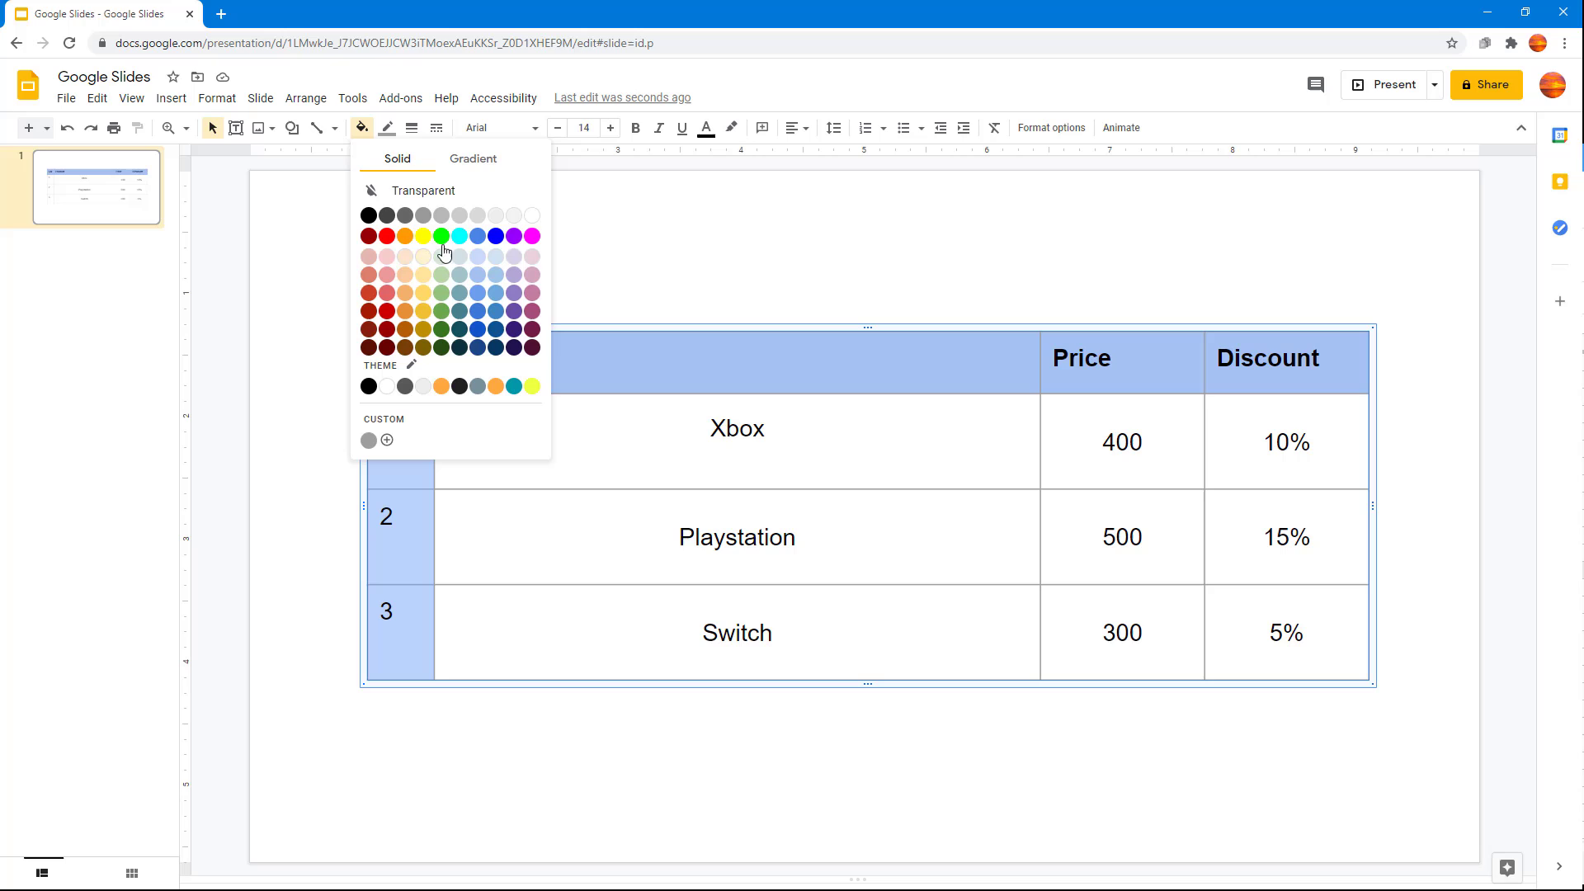
click(425, 236)
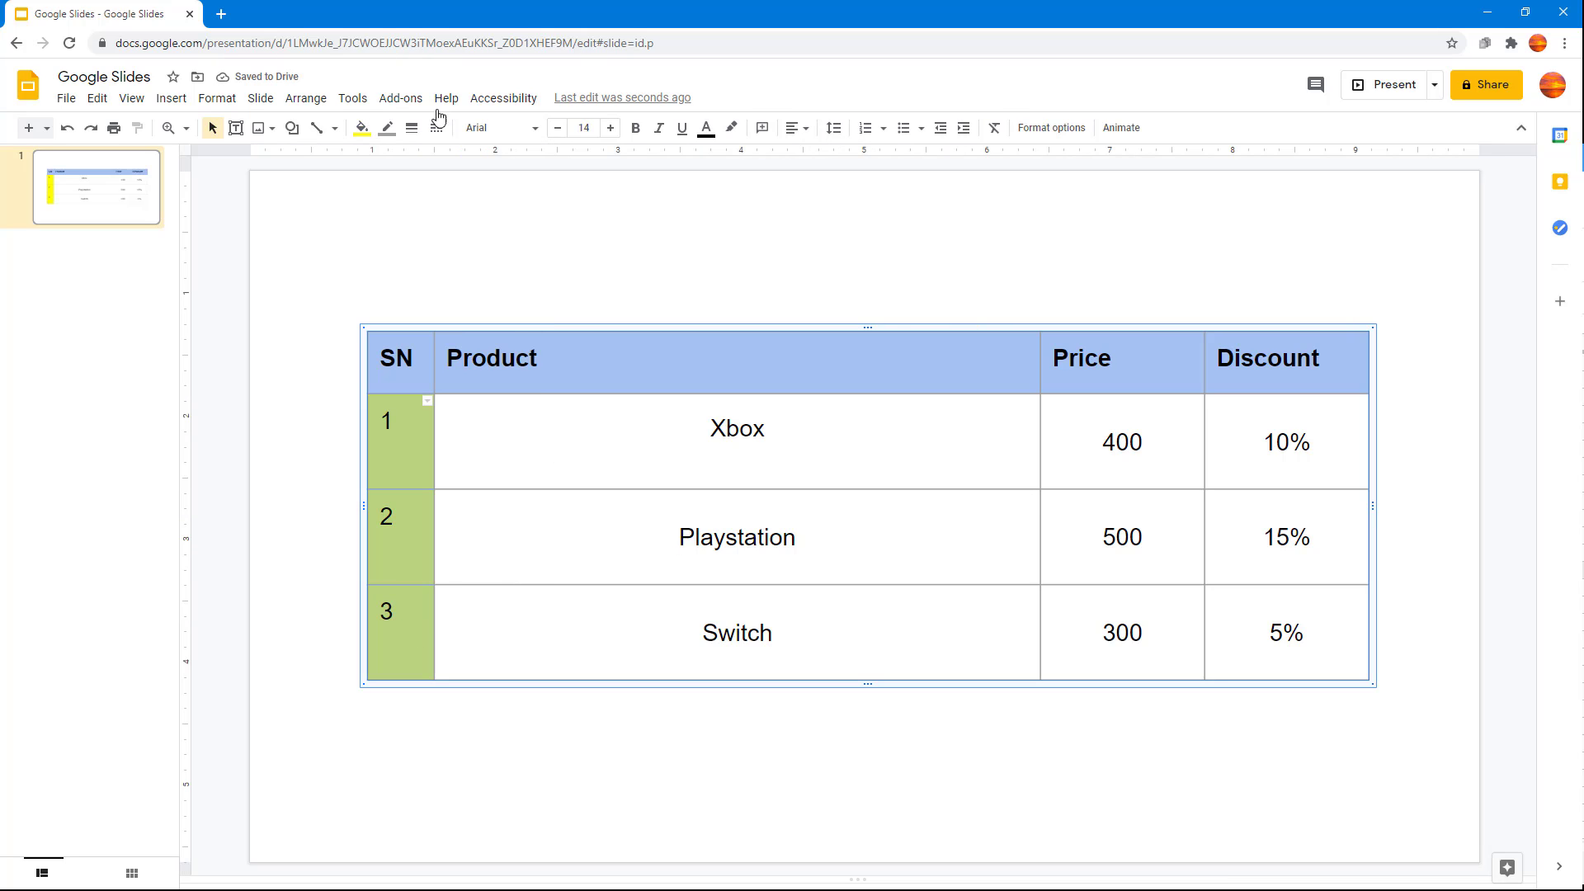
click(362, 129)
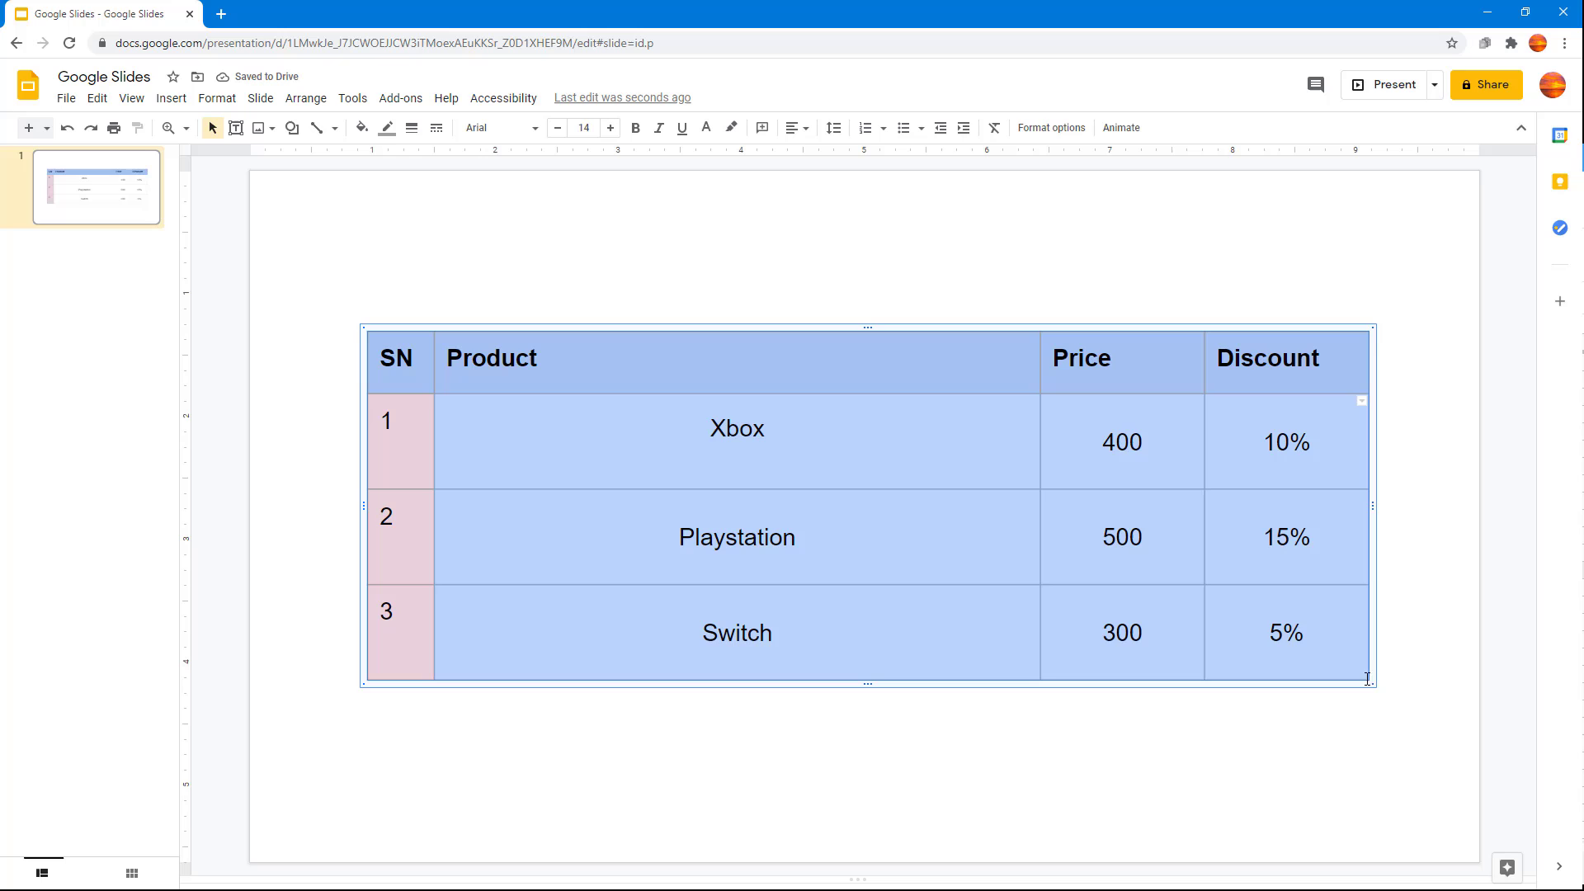
click(361, 129)
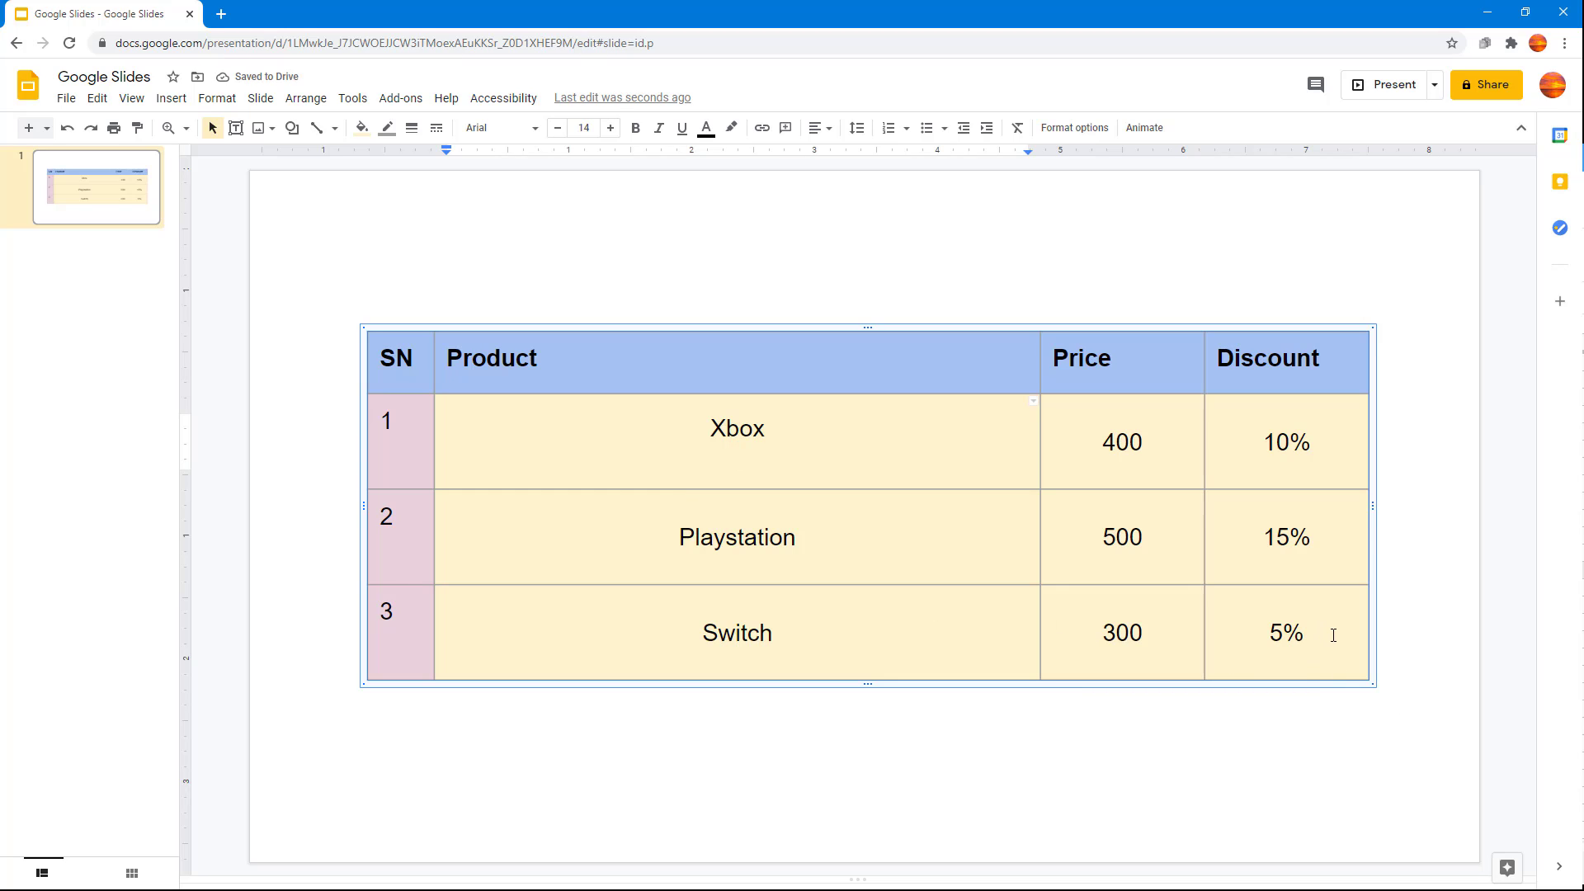
double_click(1286, 633)
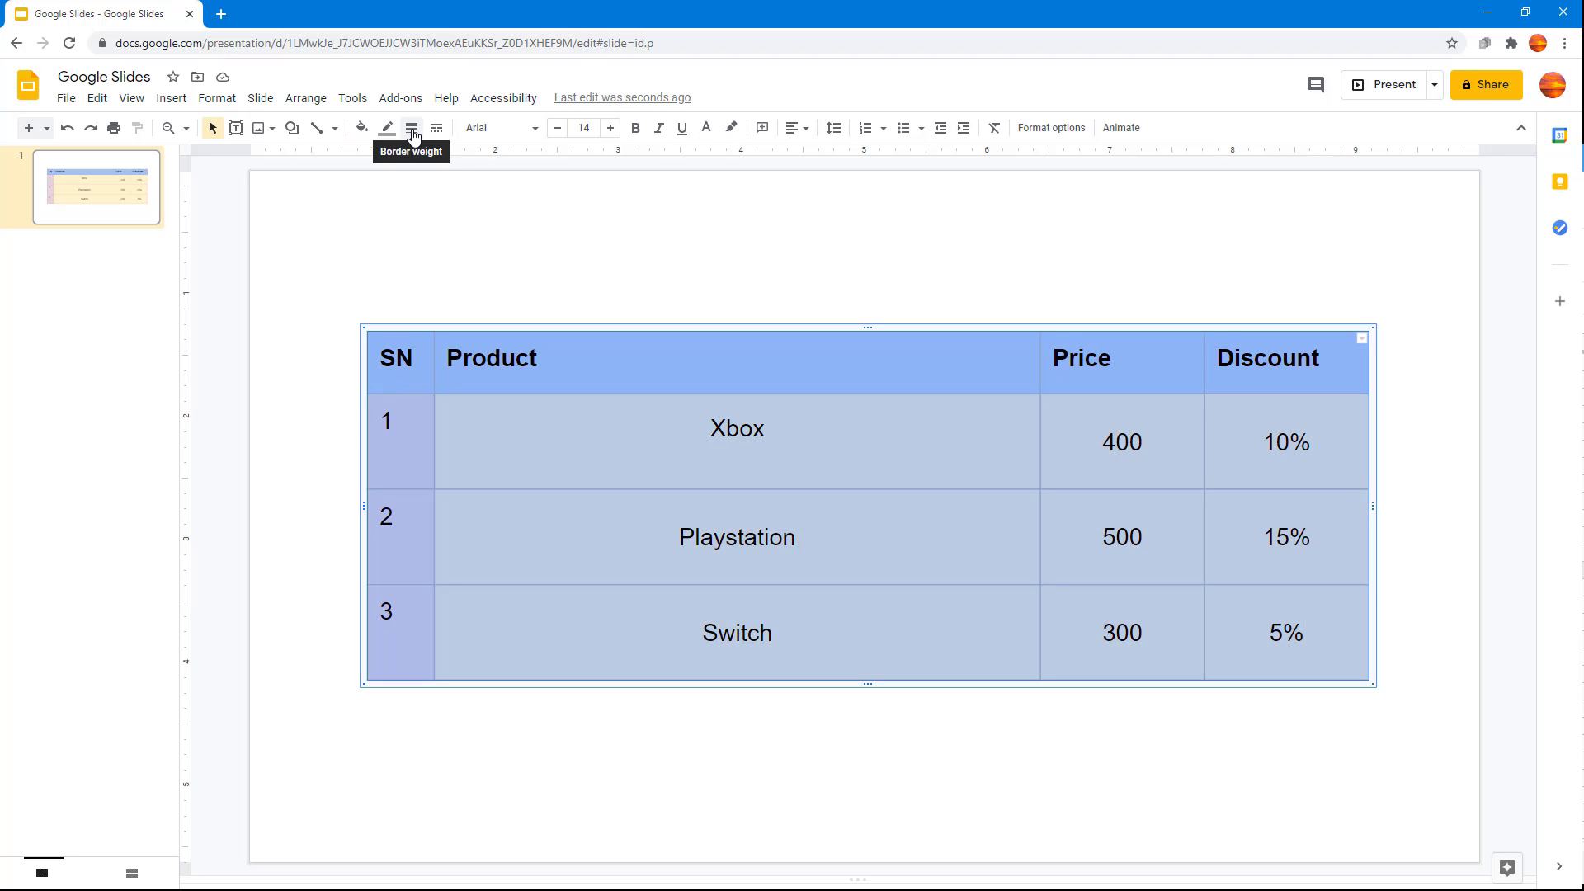
Step: Set all table borders to 3px weight and a dark navy border colour
click(411, 129)
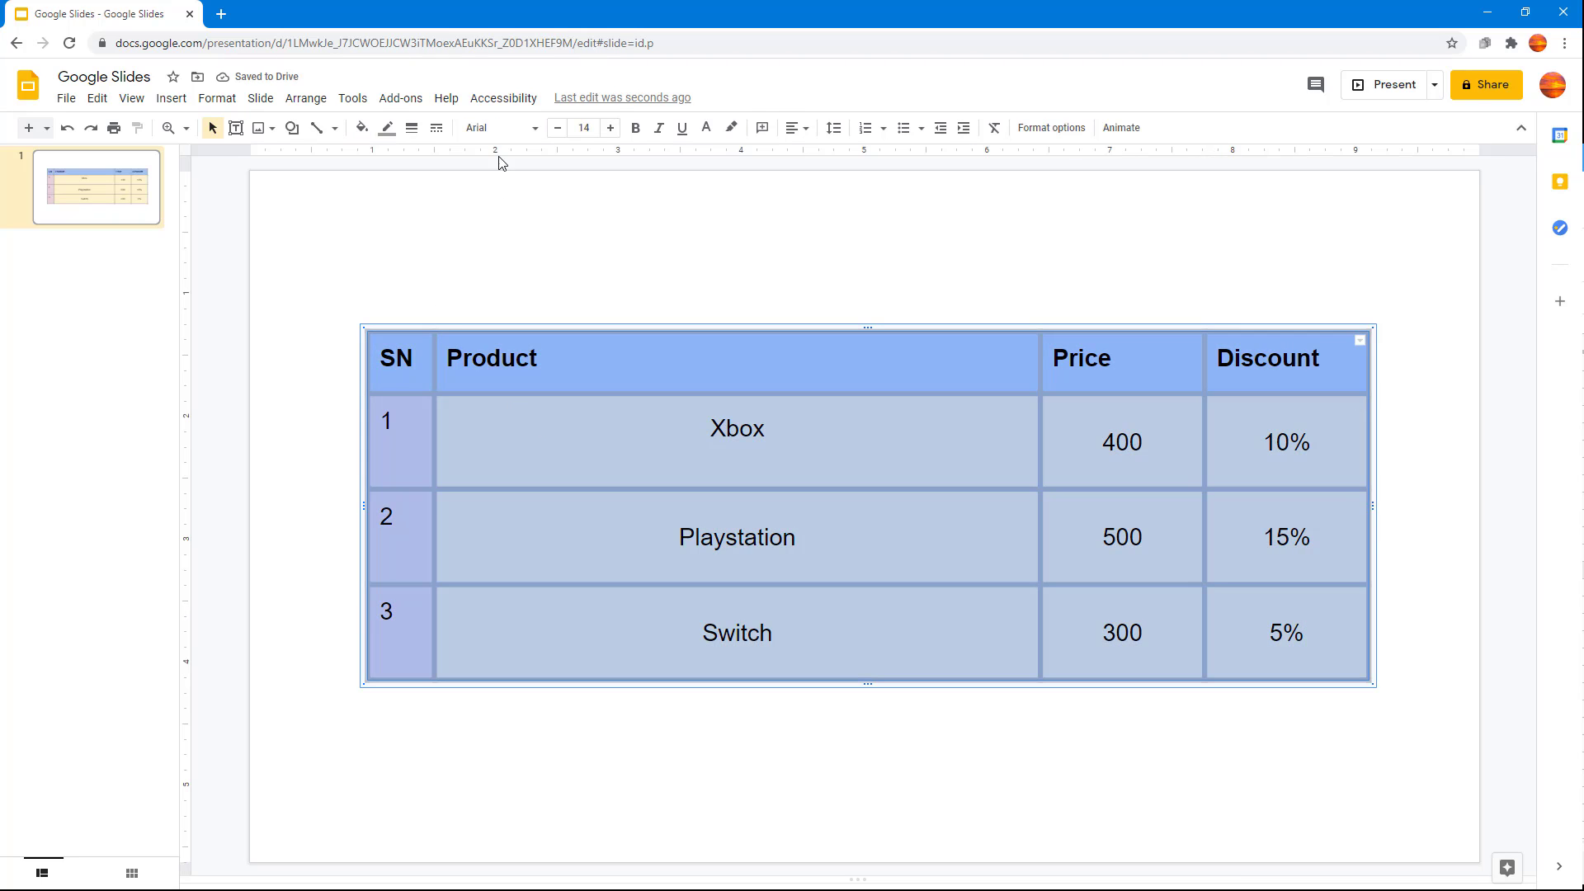
click(411, 127)
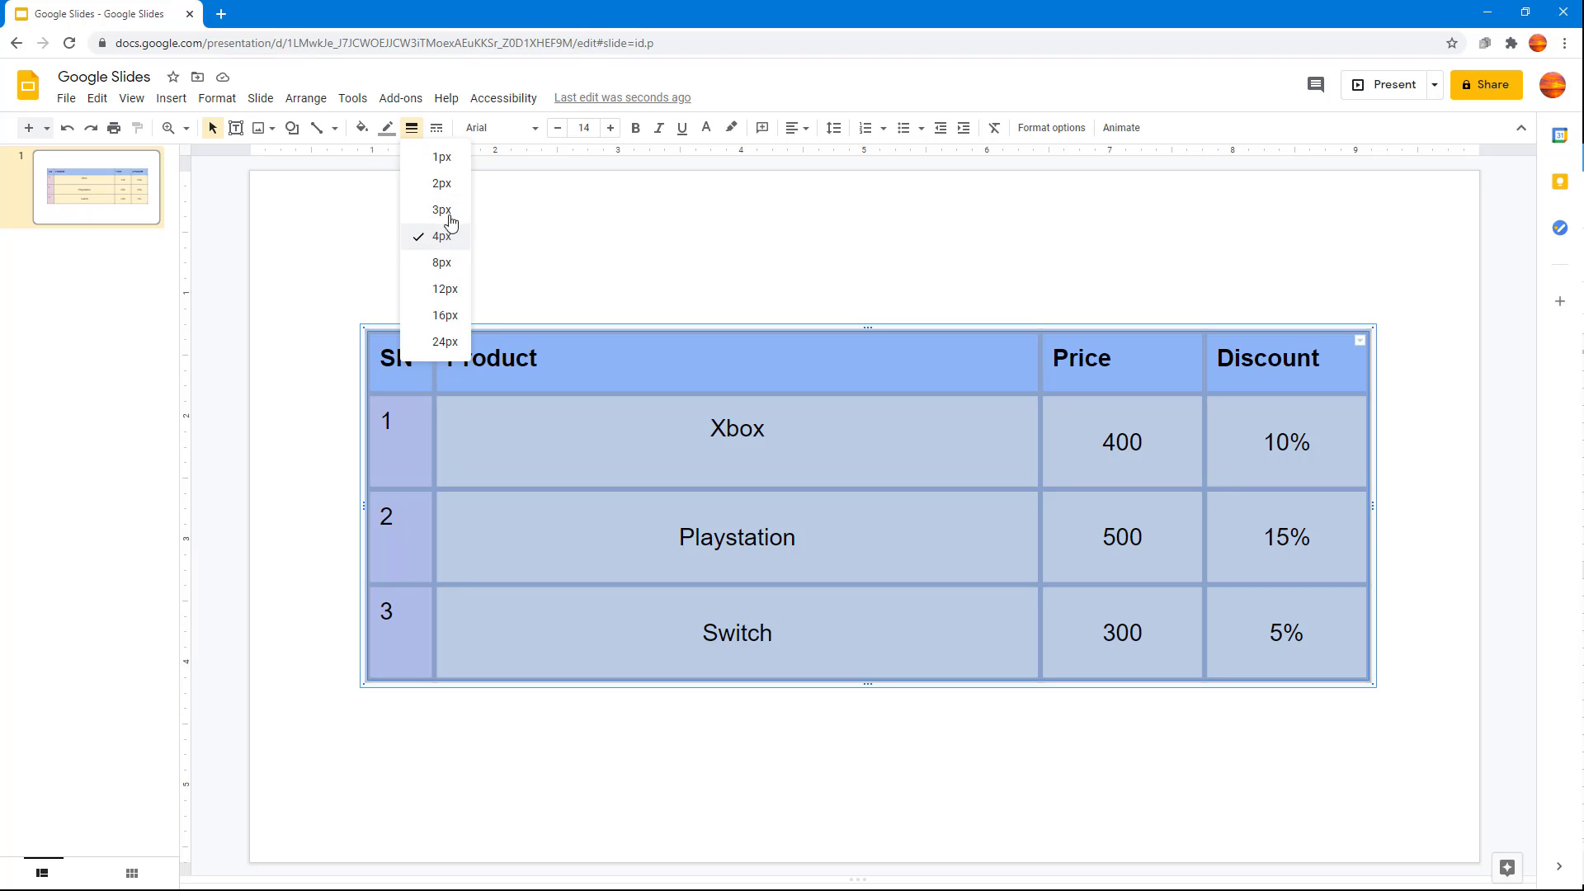
click(442, 210)
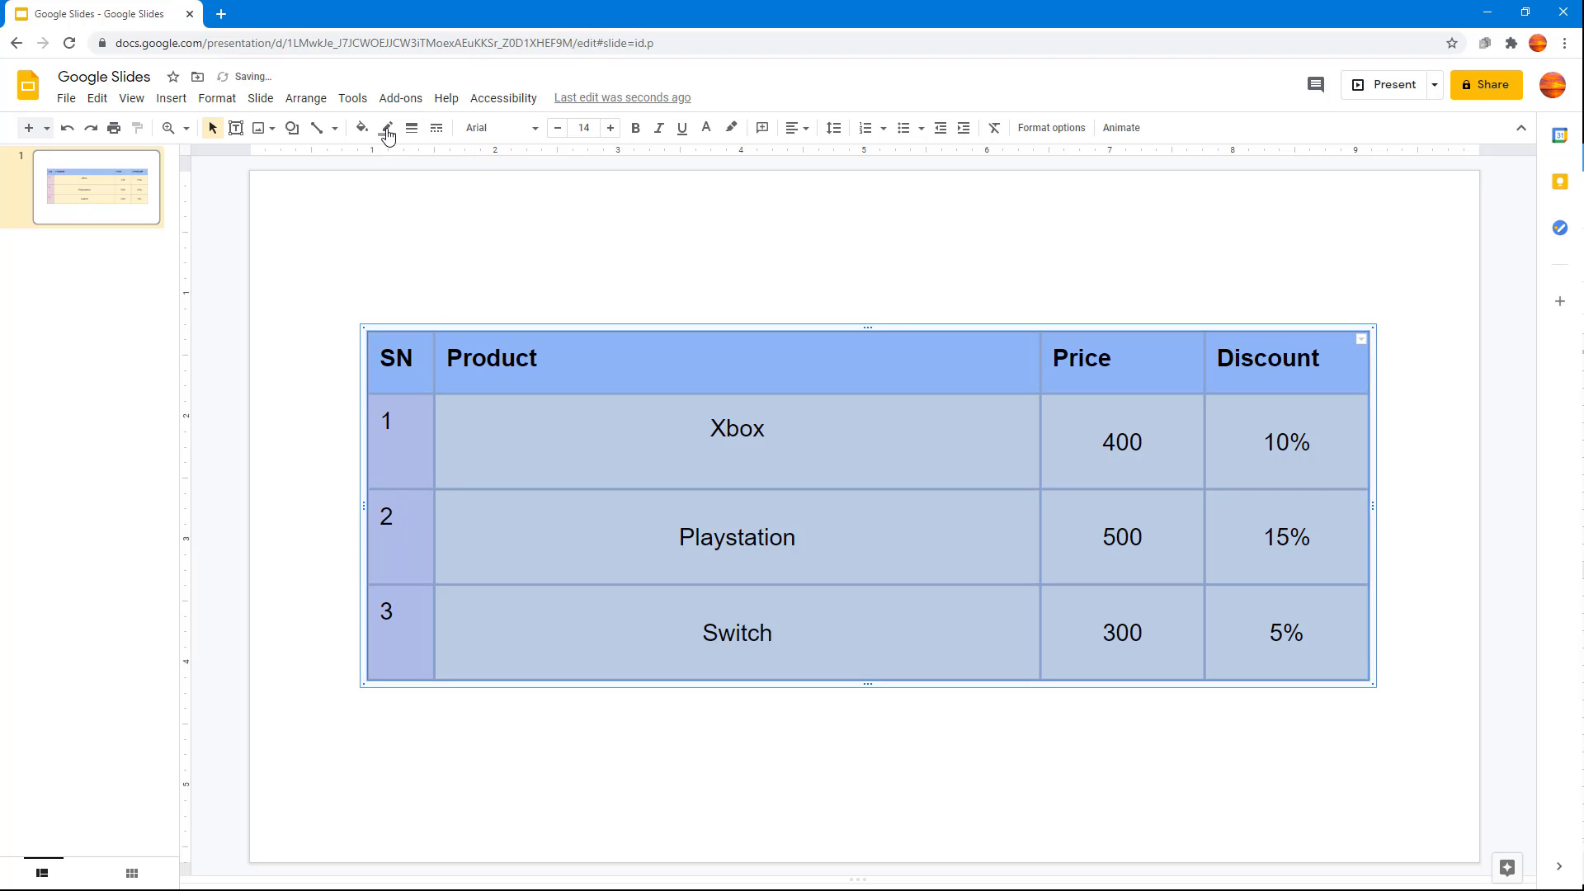
click(386, 129)
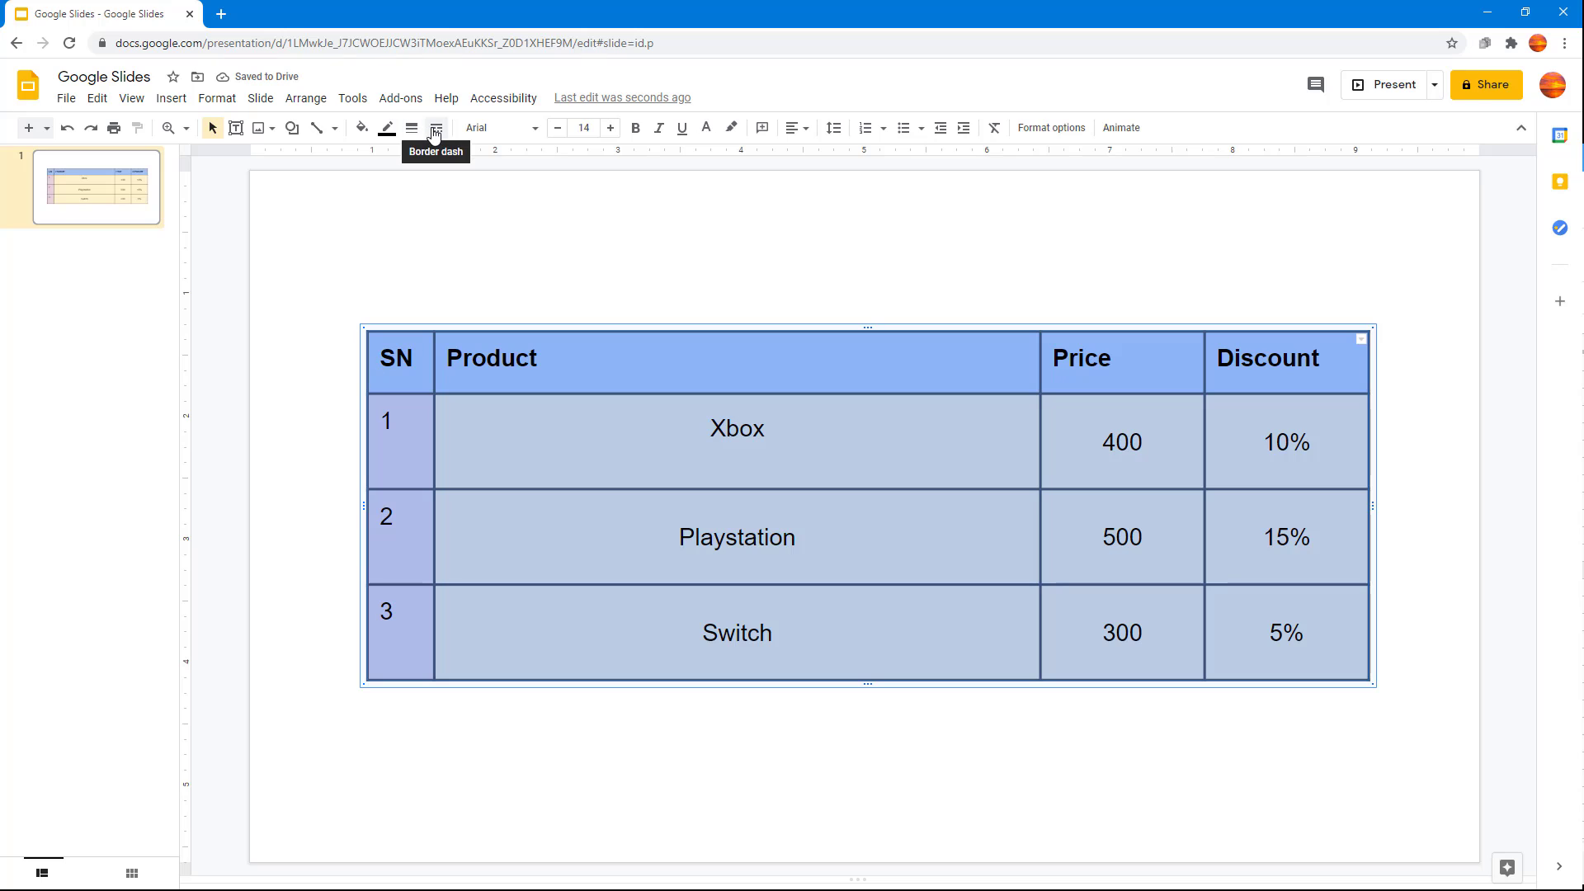
click(436, 127)
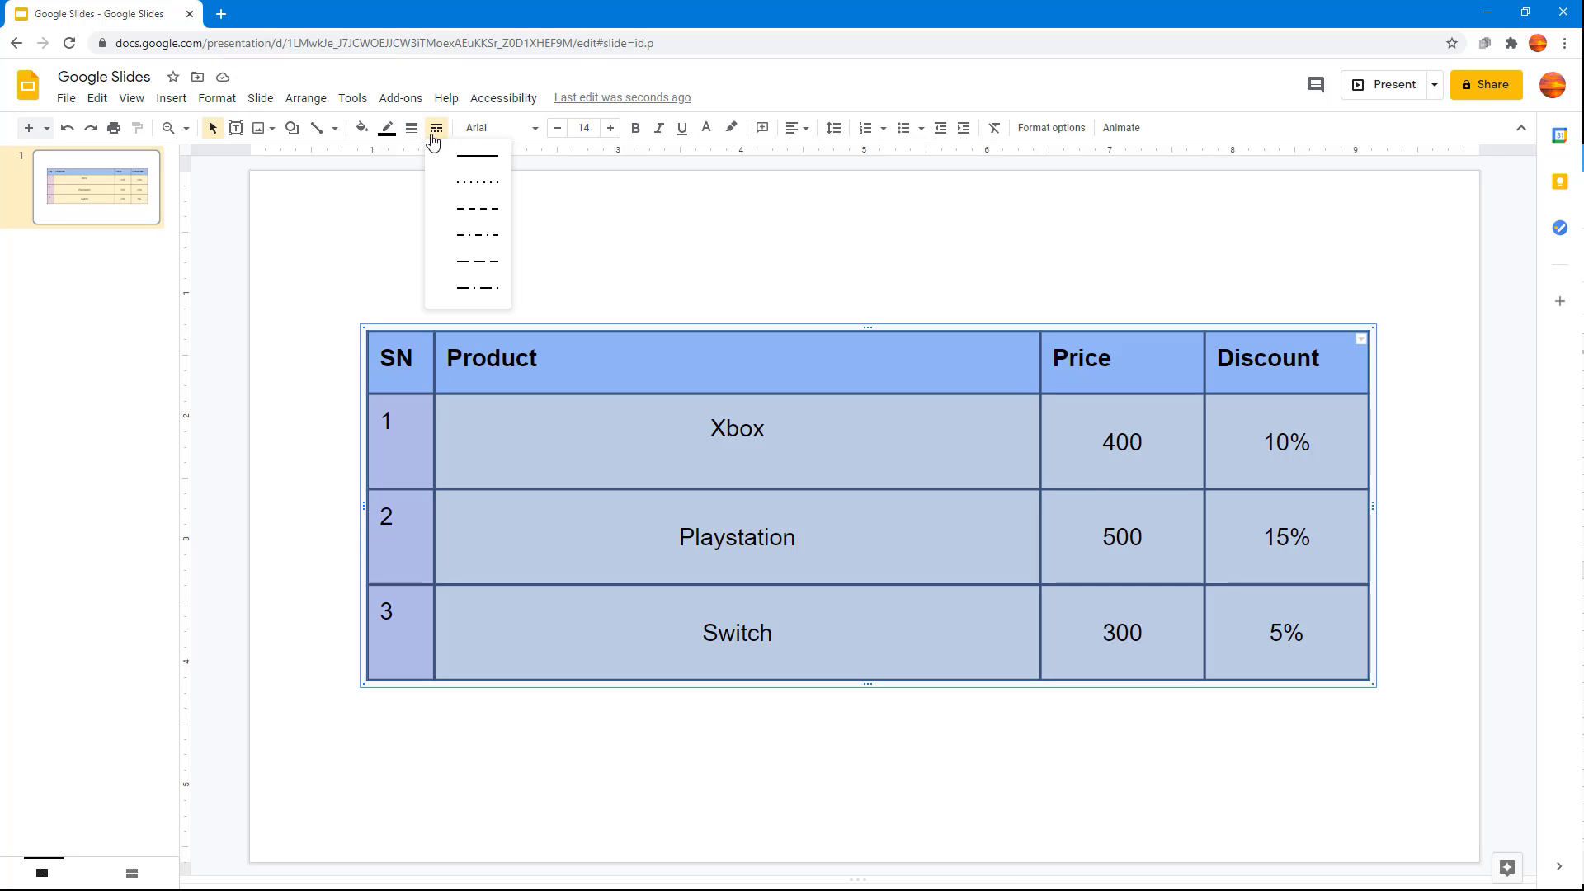
click(475, 182)
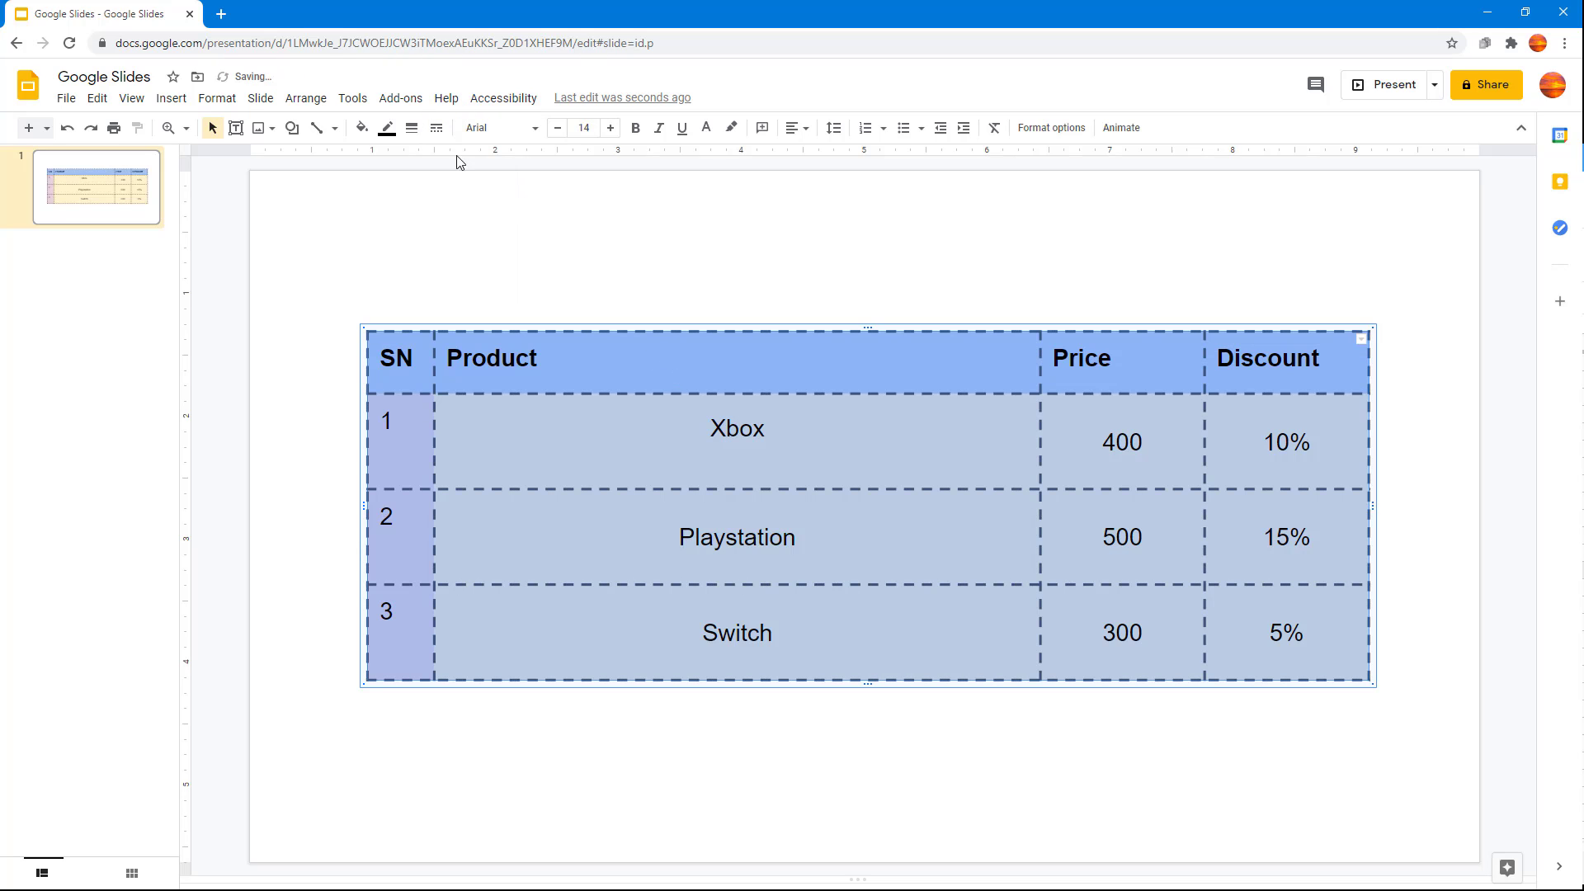
click(737, 455)
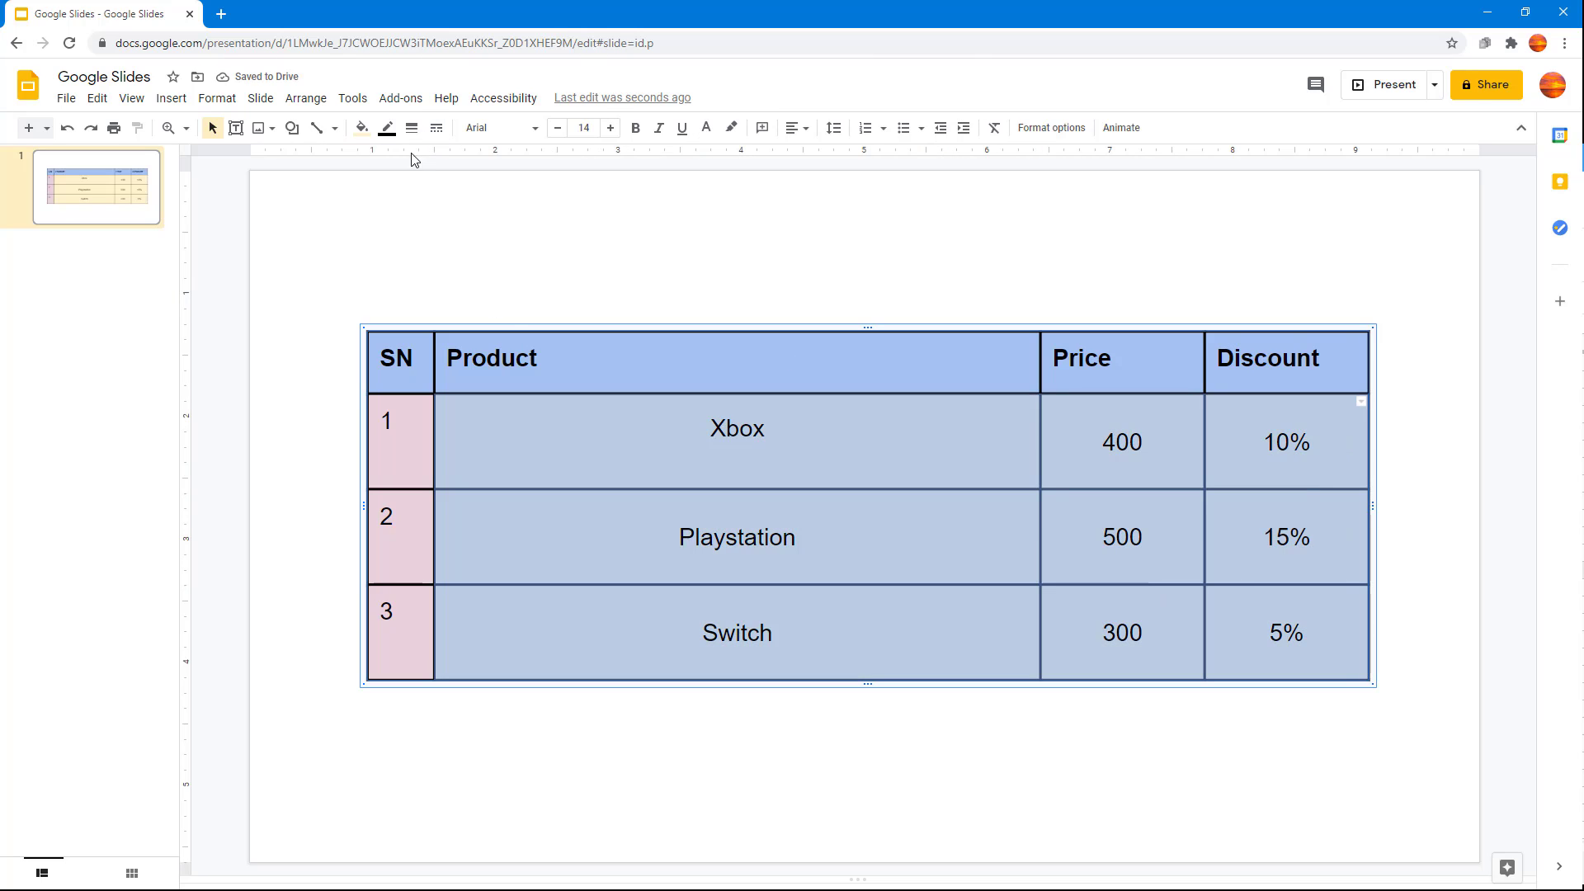
Step: Change the body cells' border dash style to dotted, leaving header and SN column solid
click(436, 127)
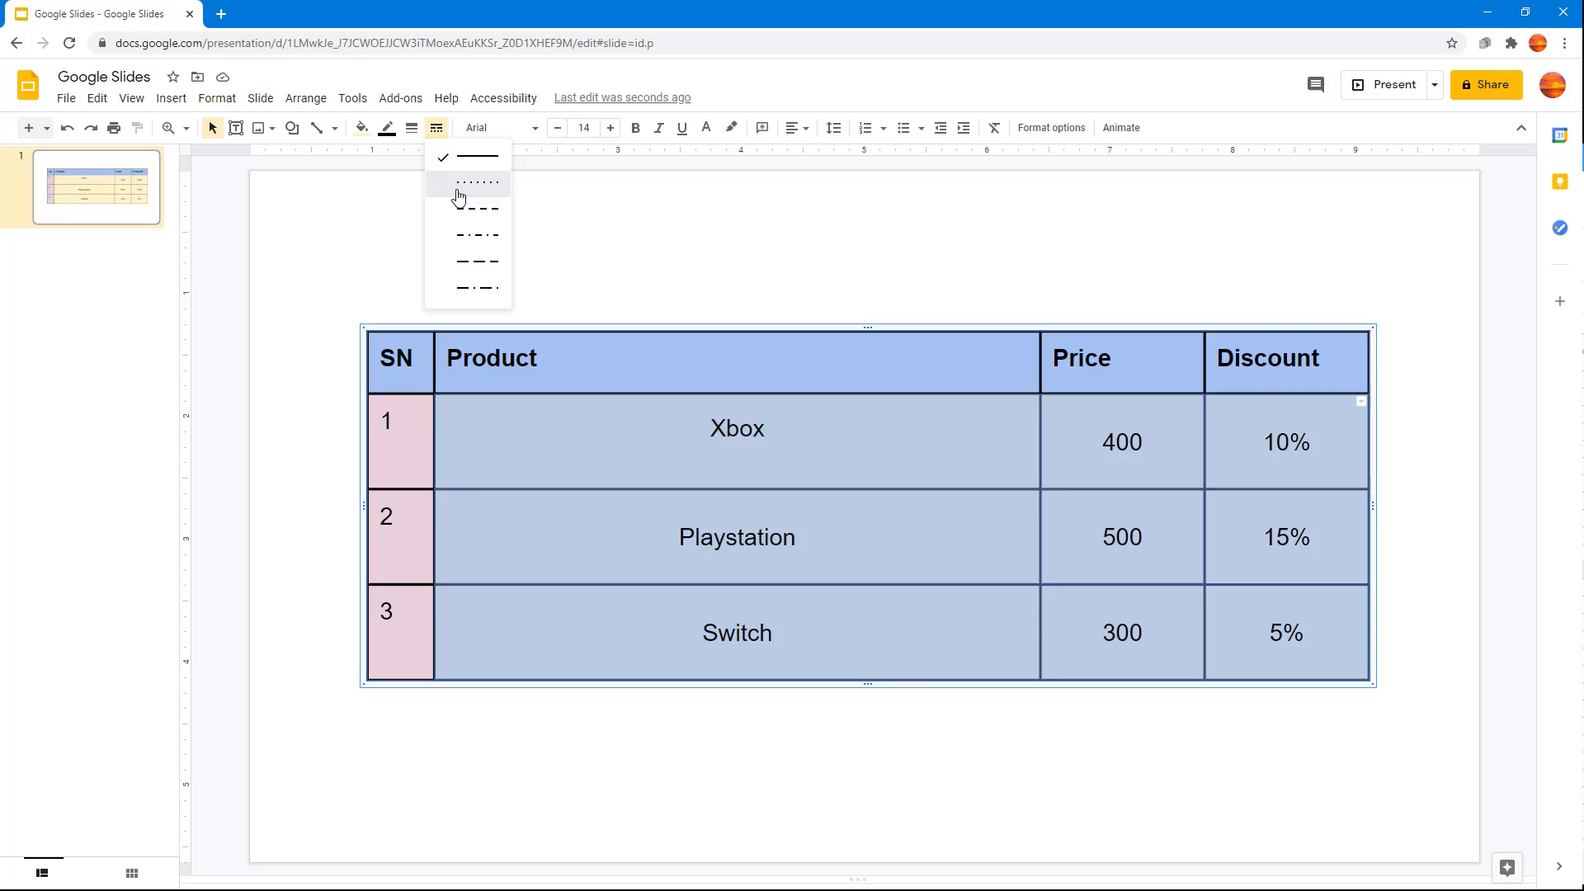
click(476, 183)
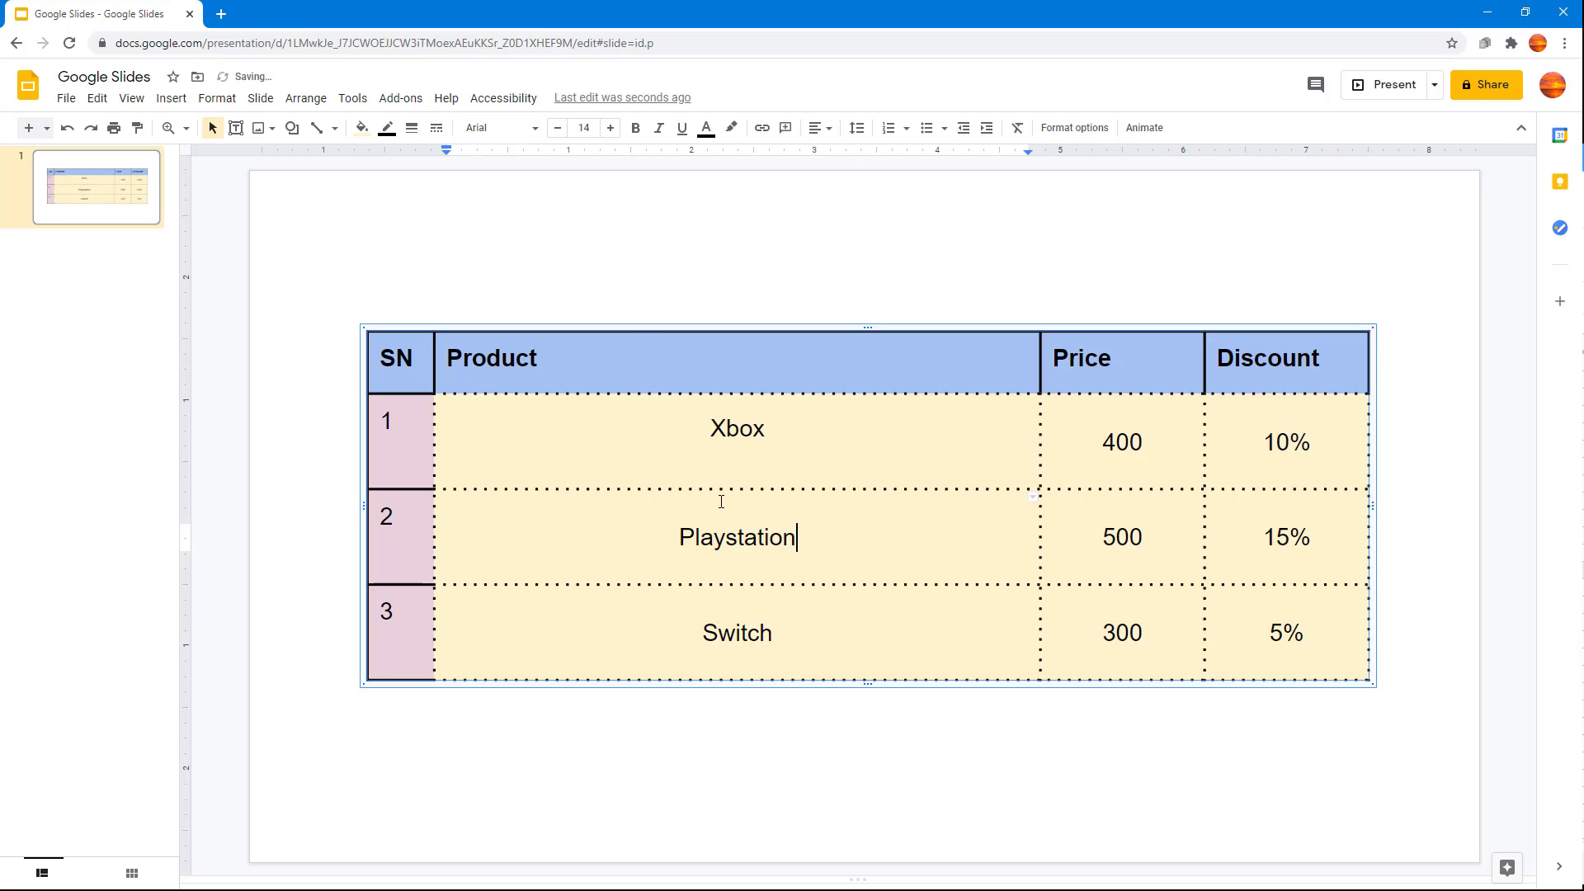
mouse_move(1369, 651)
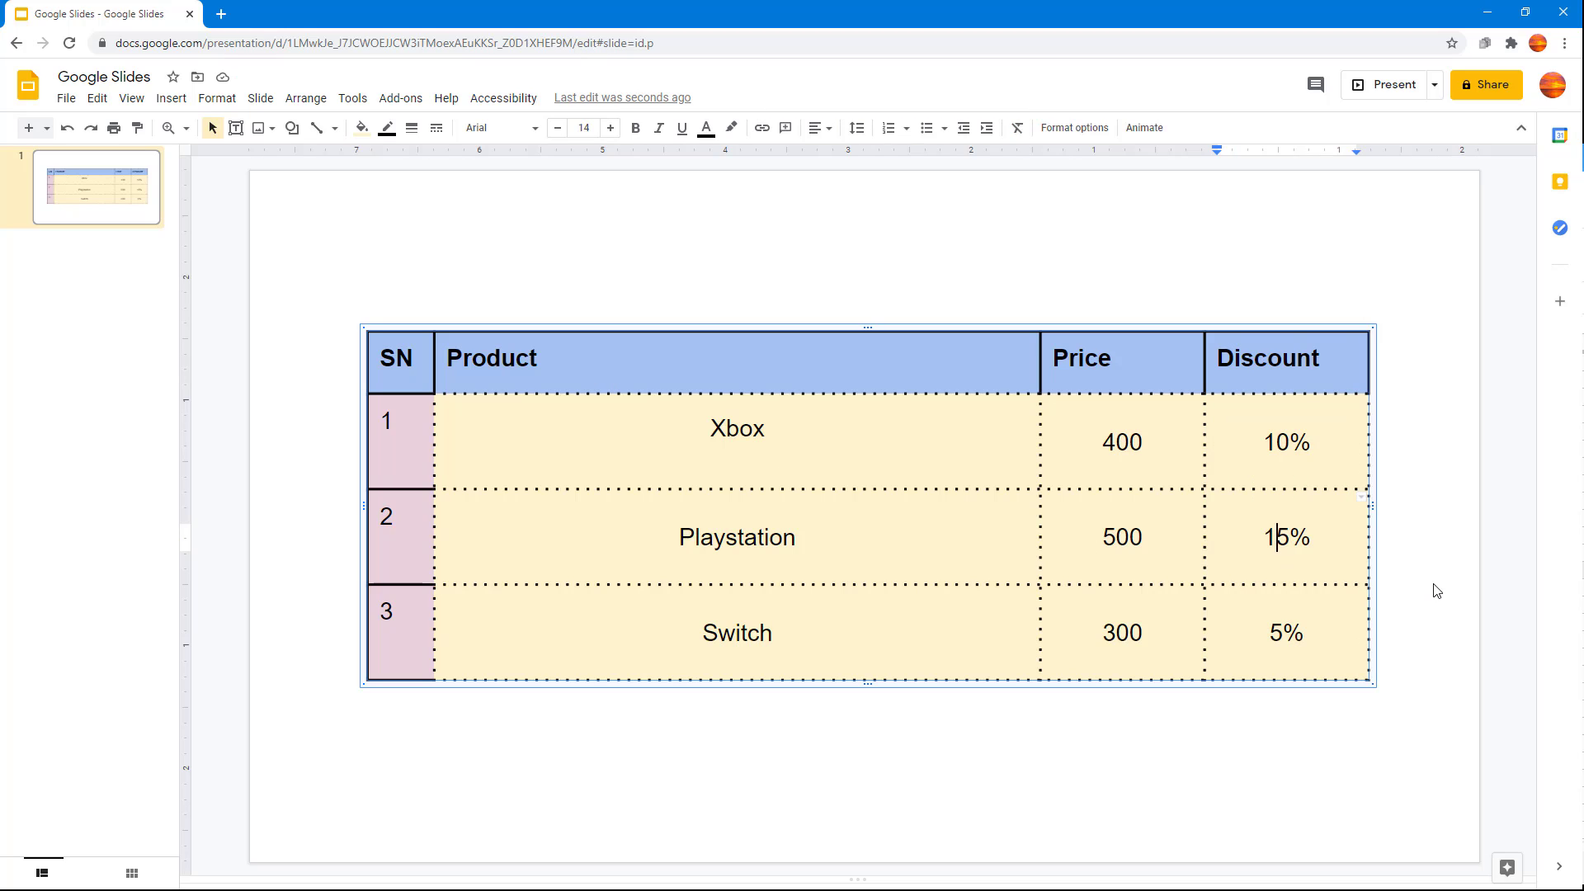
mouse_move(1454, 604)
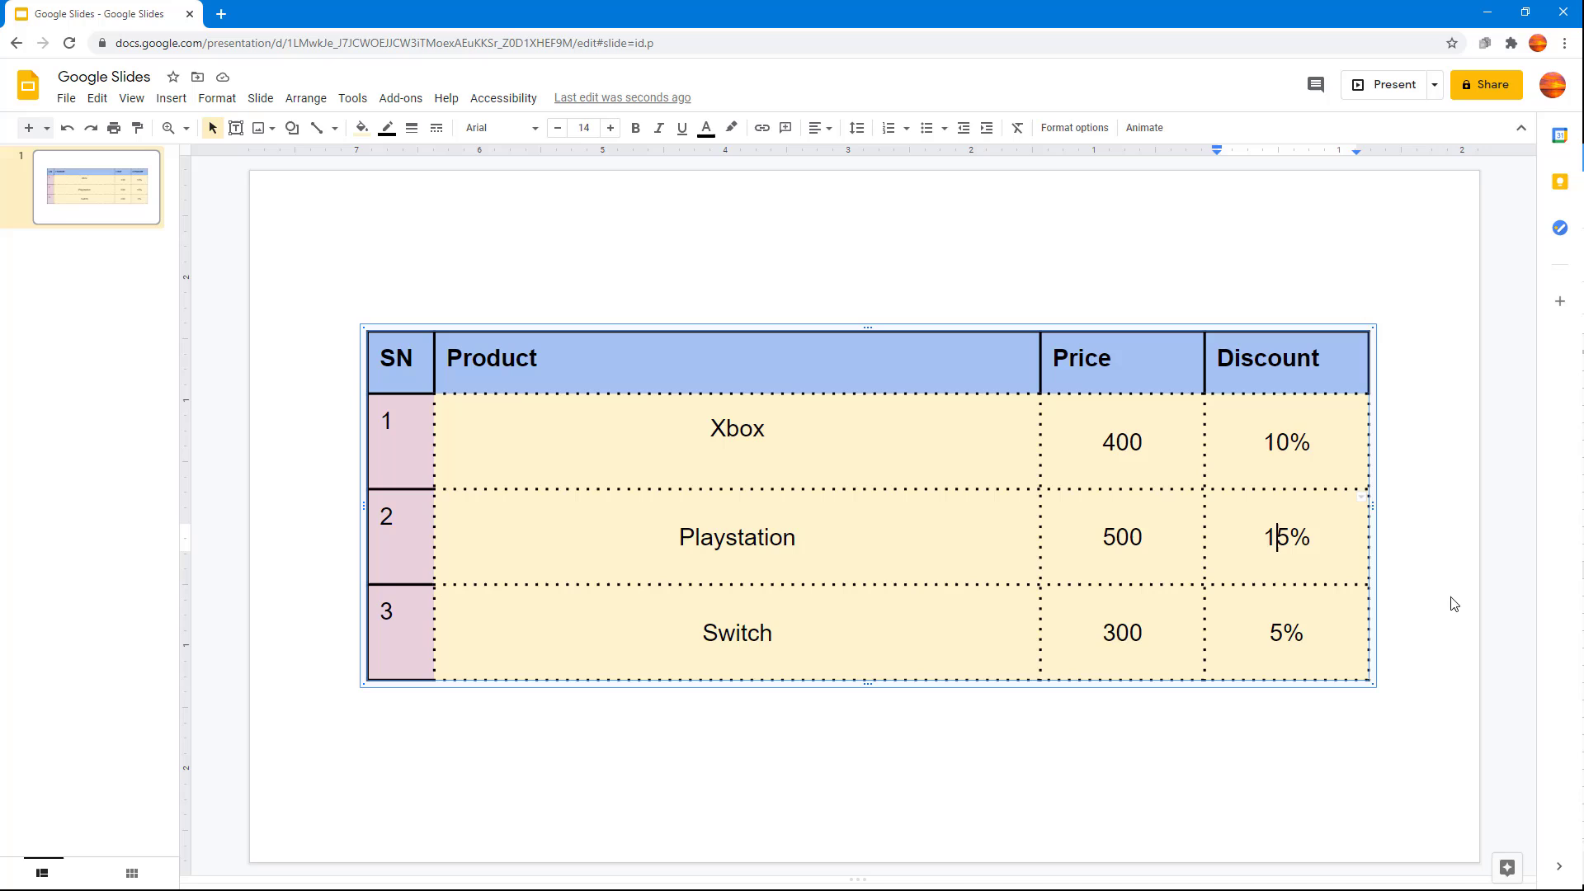
mouse_move(1403, 584)
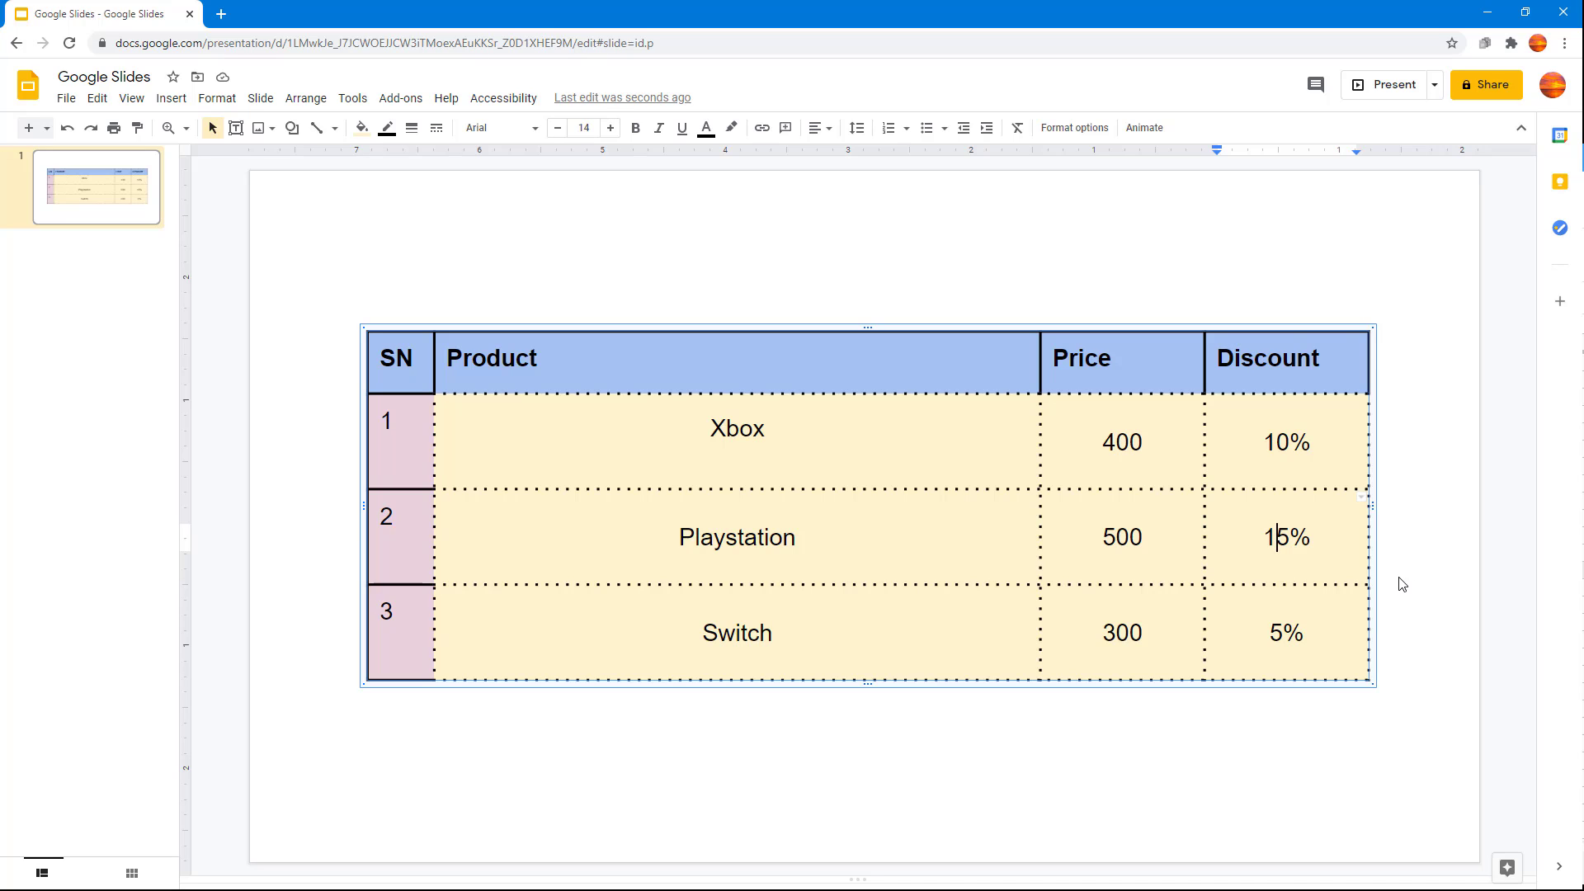
mouse_move(1233, 585)
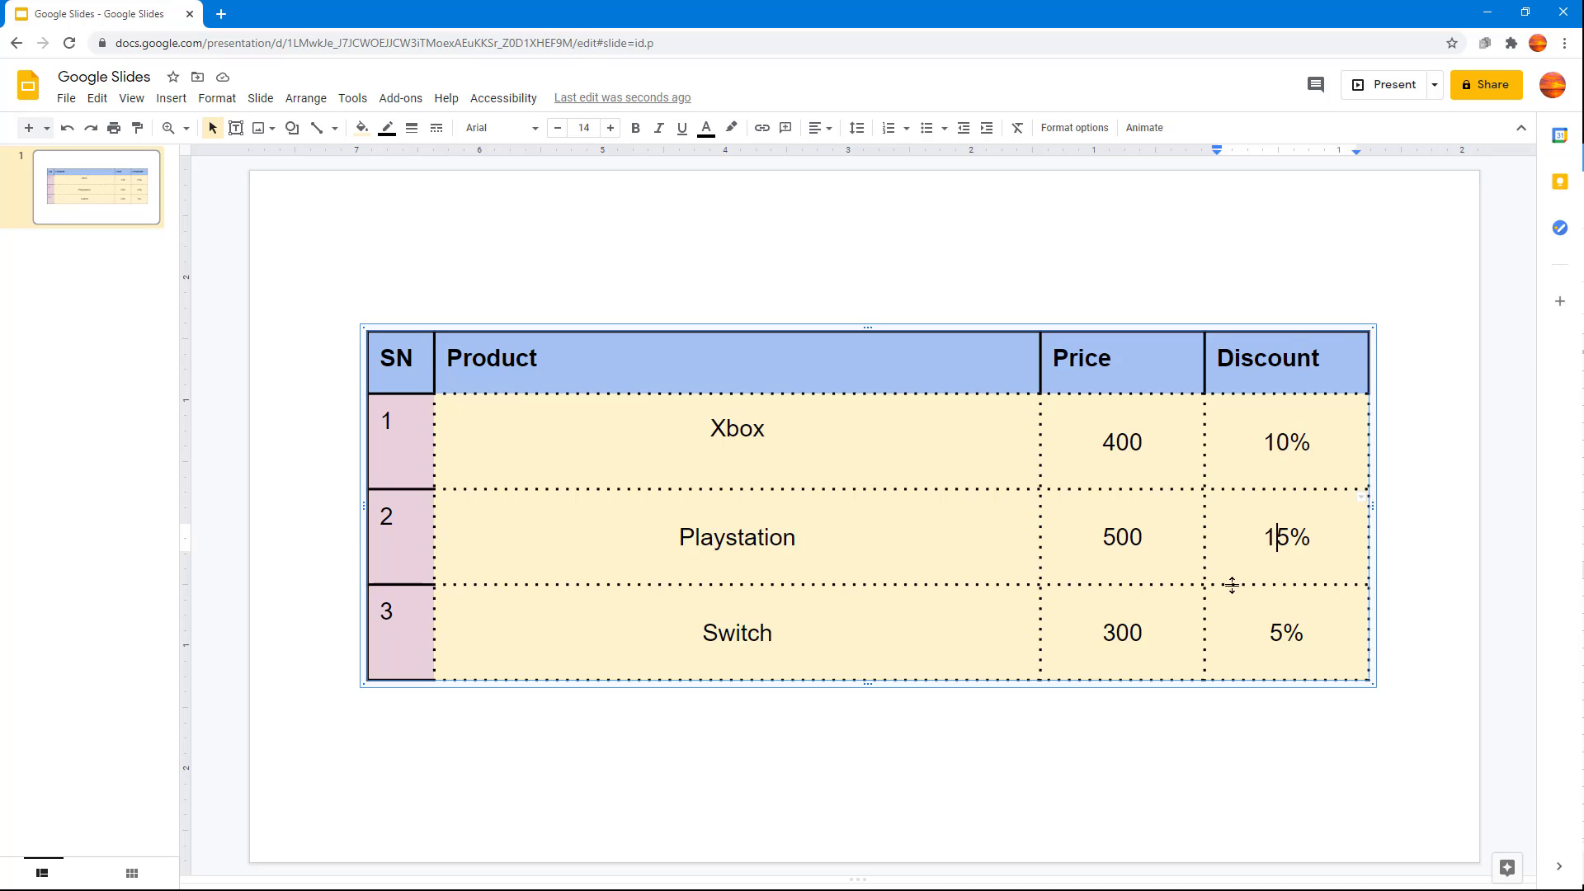
mouse_move(1576, 495)
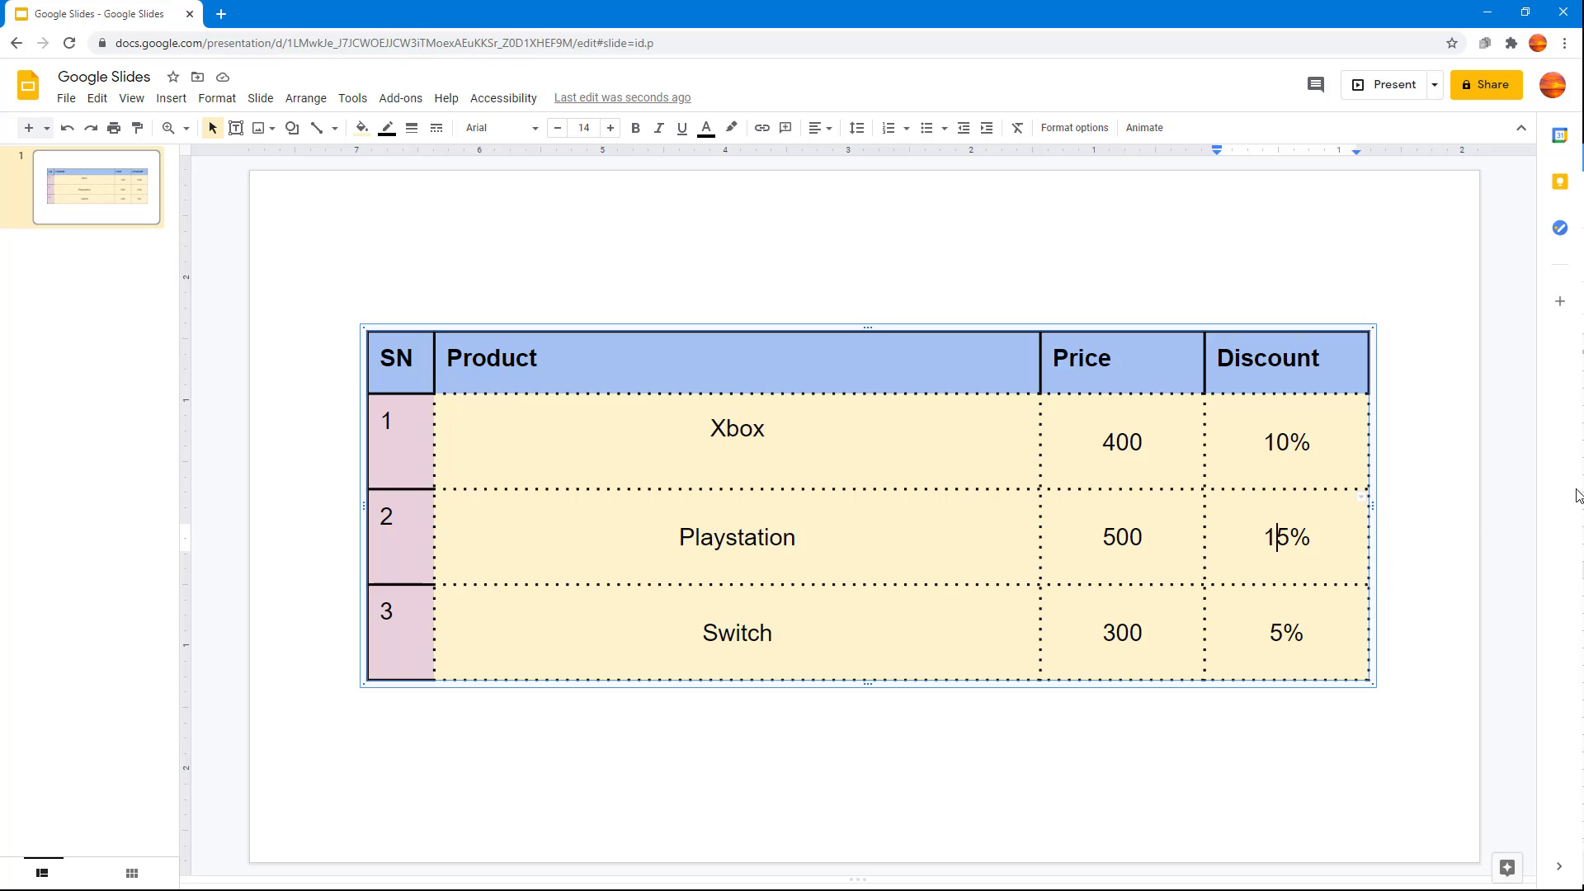
mouse_move(1578, 495)
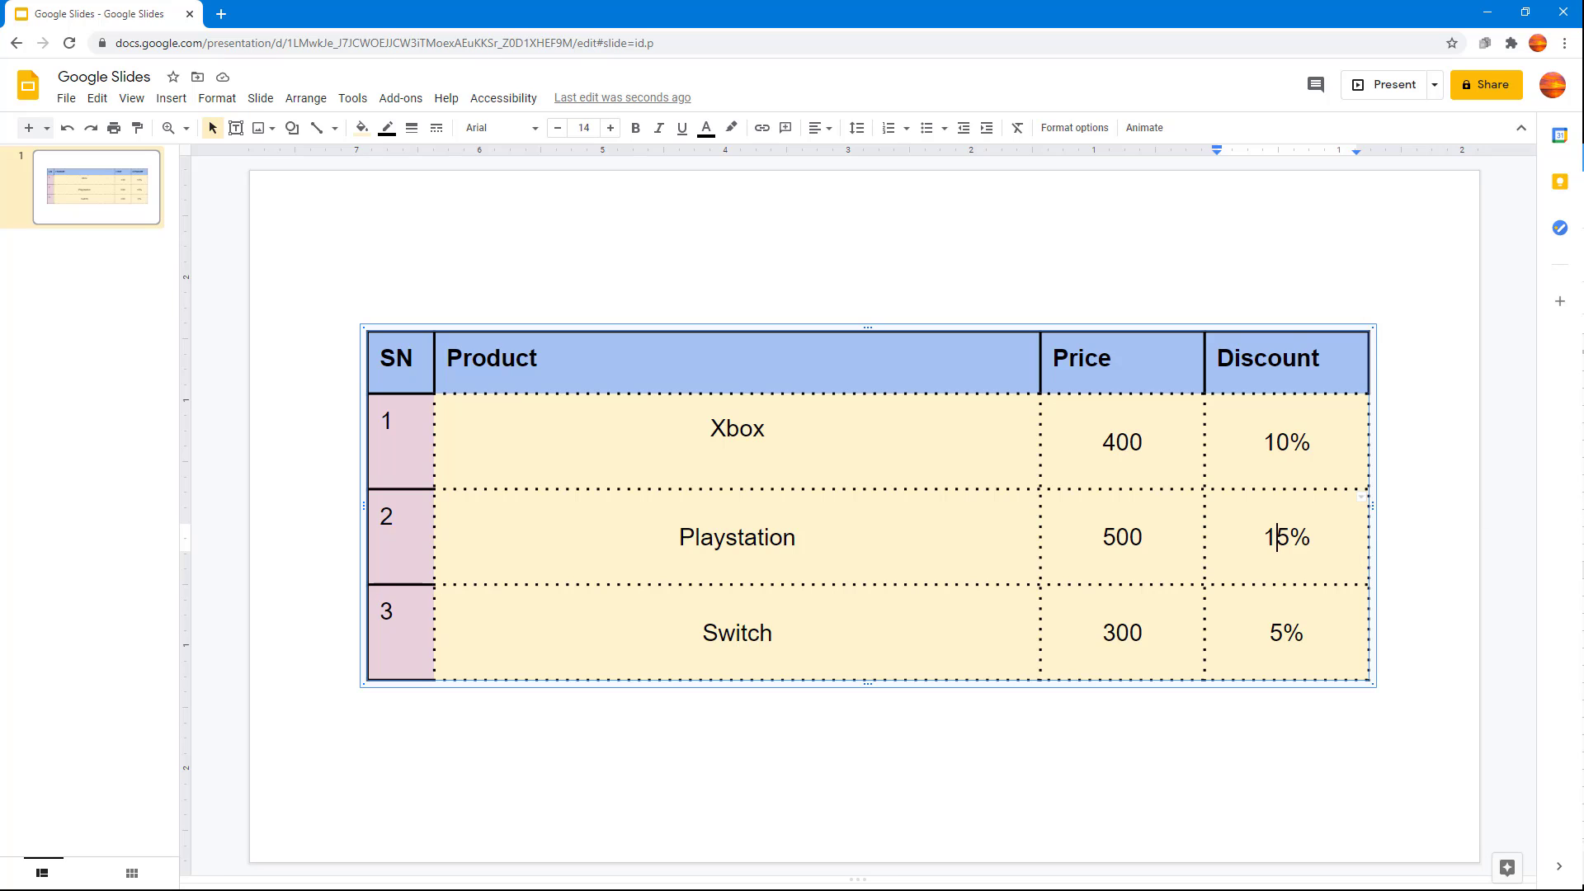